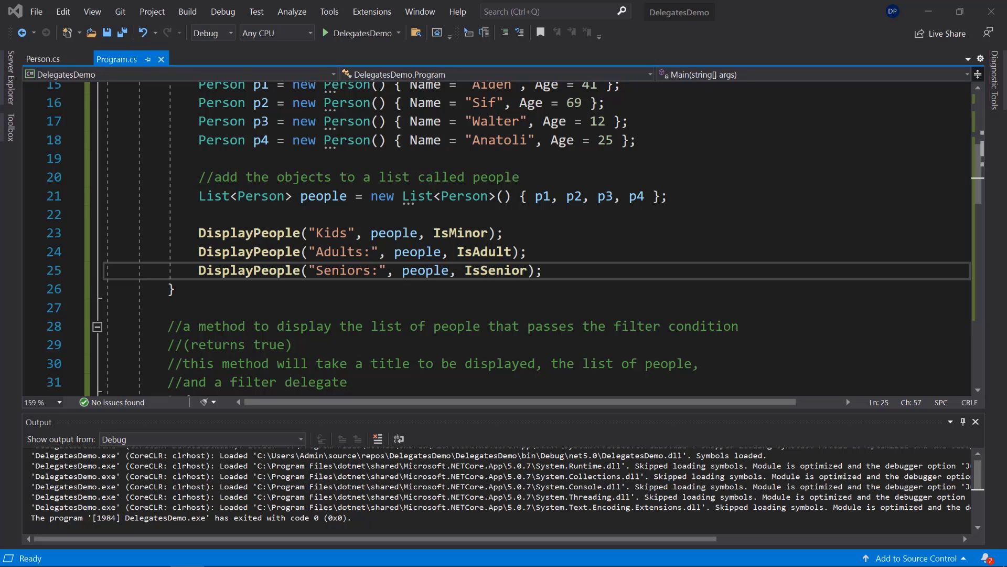
# Step: Scroll down Program.cs to the IsMinor, IsAdult and IsSenior DisplayPeople calls in Main
pyautogui.scroll(-3)
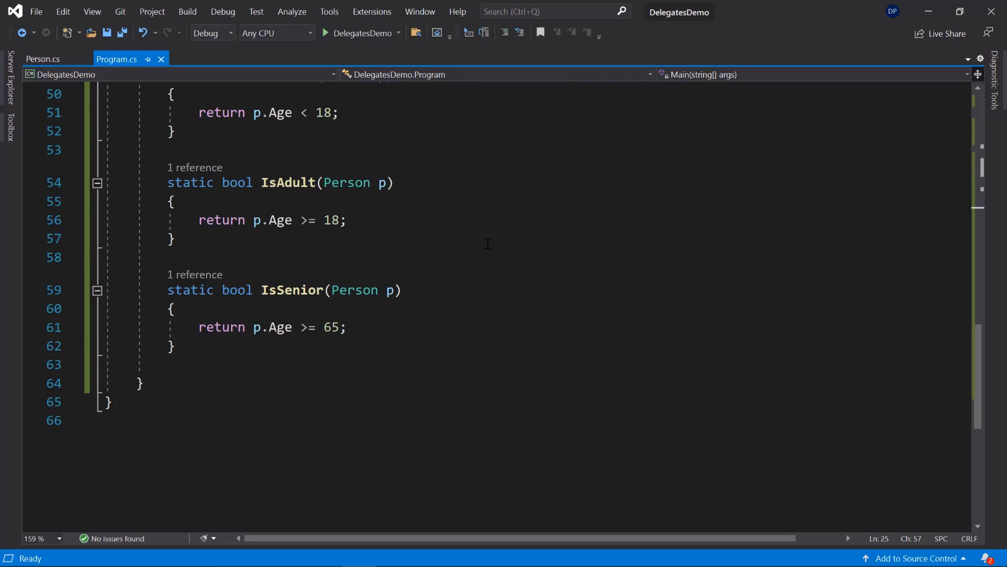
pyautogui.moveTo(504, 244)
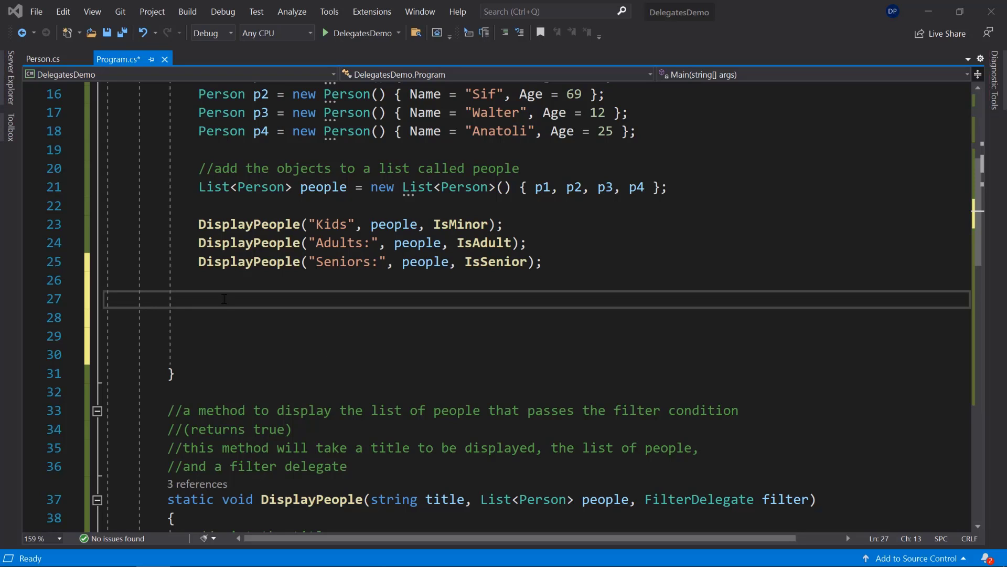
# Step: Declare FilterDelegate filter = delegate (Person p) with a braced body ending in a semicolon
pyautogui.write('FilterDelegate')
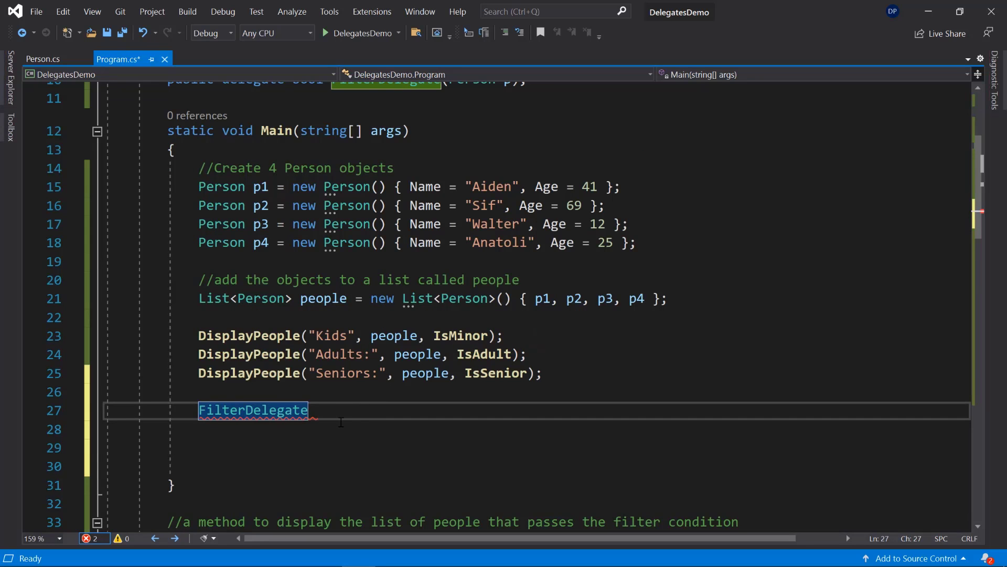
pyautogui.write('filter = dele')
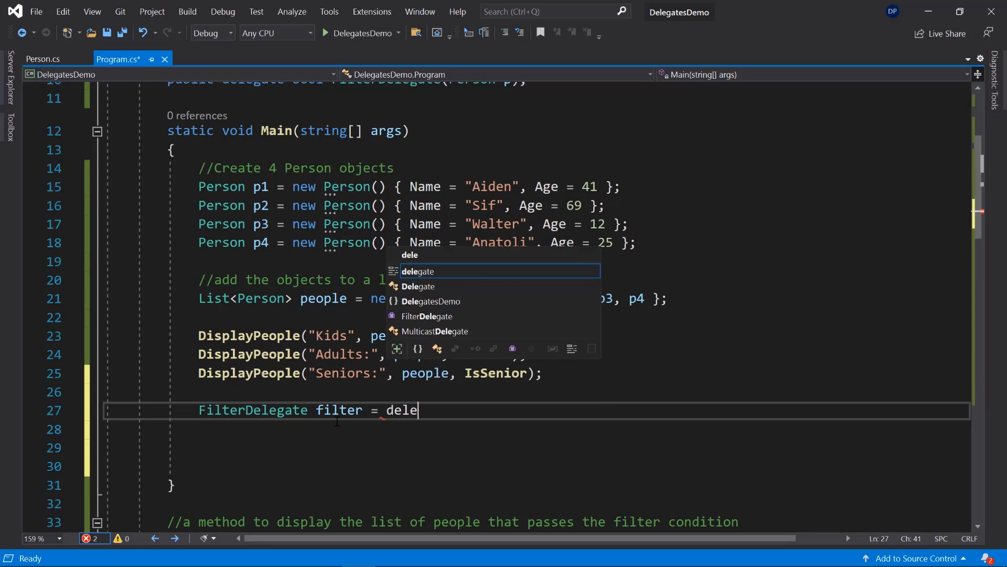
pyautogui.write('gate')
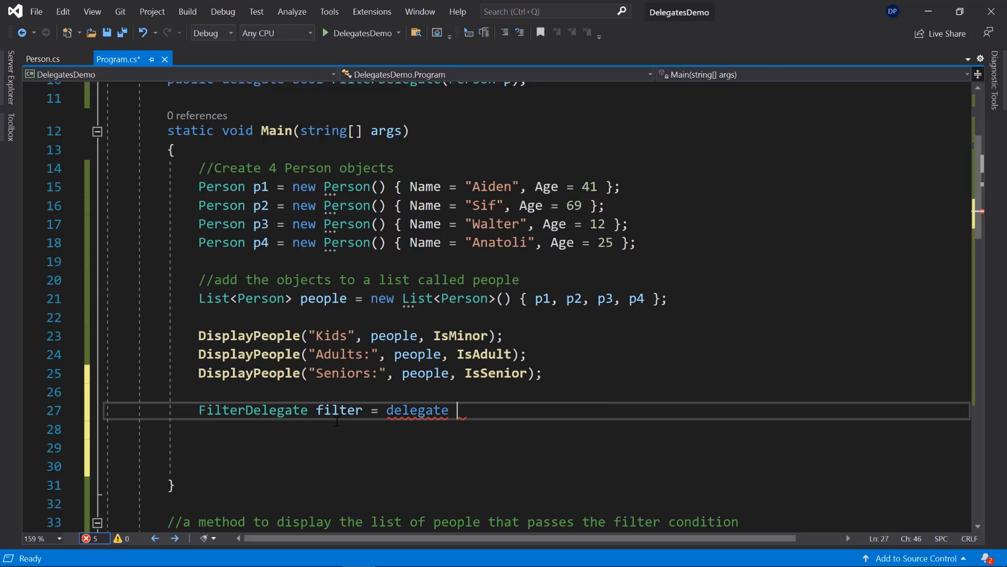
pyautogui.write('(Person p) {')
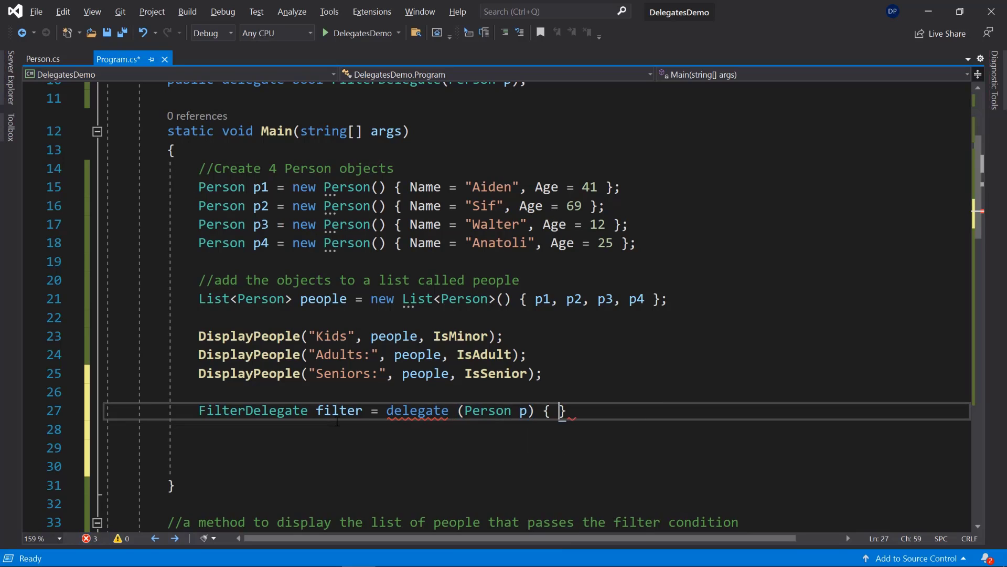
pyautogui.press('enter')
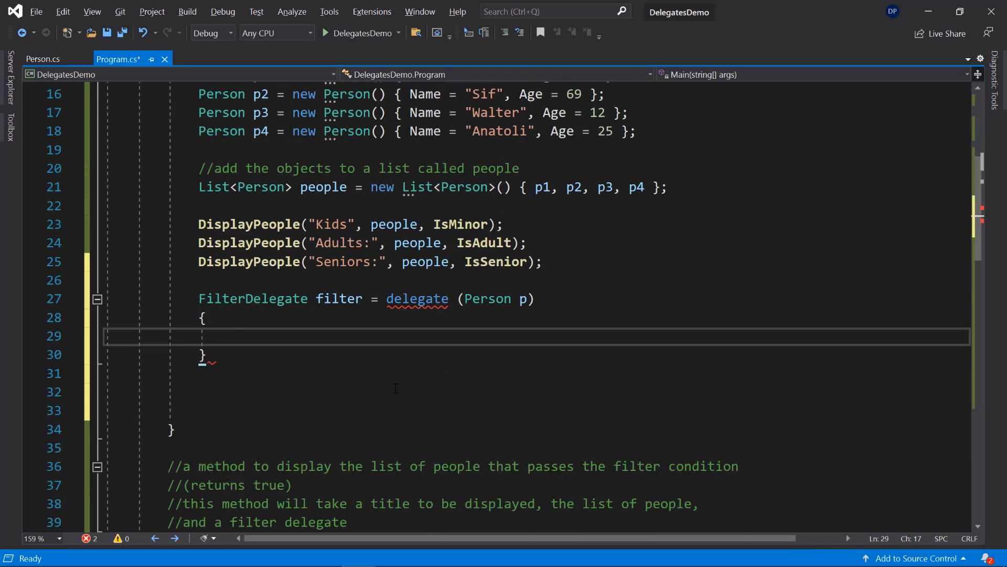
pyautogui.moveTo(255, 361)
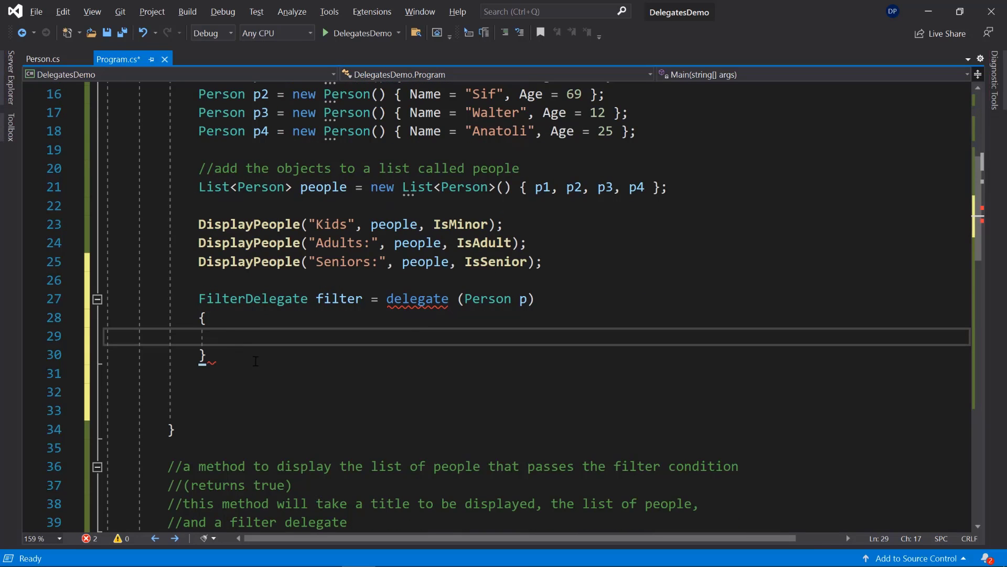
pyautogui.write(';')
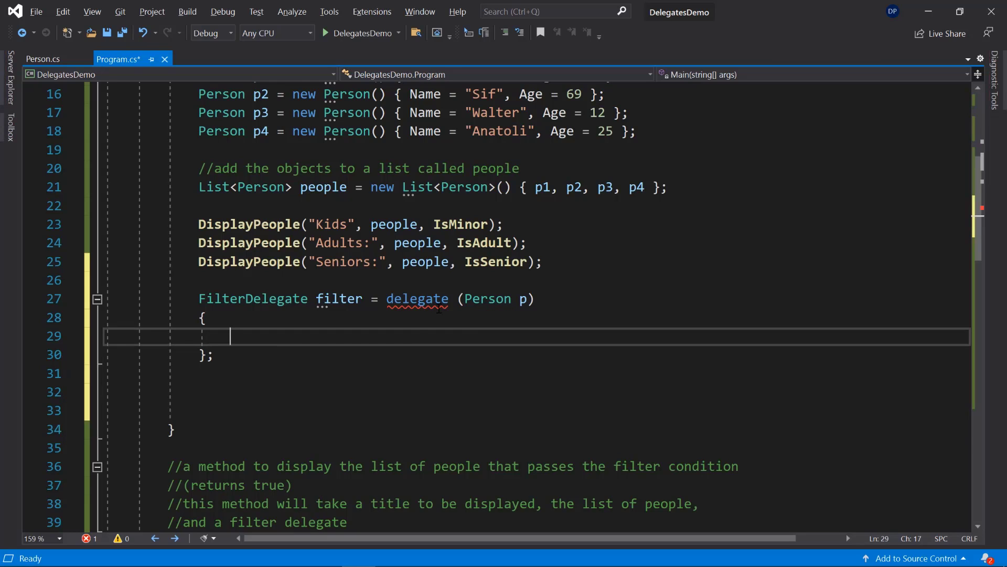
# Step: Make the anonymous method return p.Age >= 20 && p.Age <= 30
pyautogui.write('r')
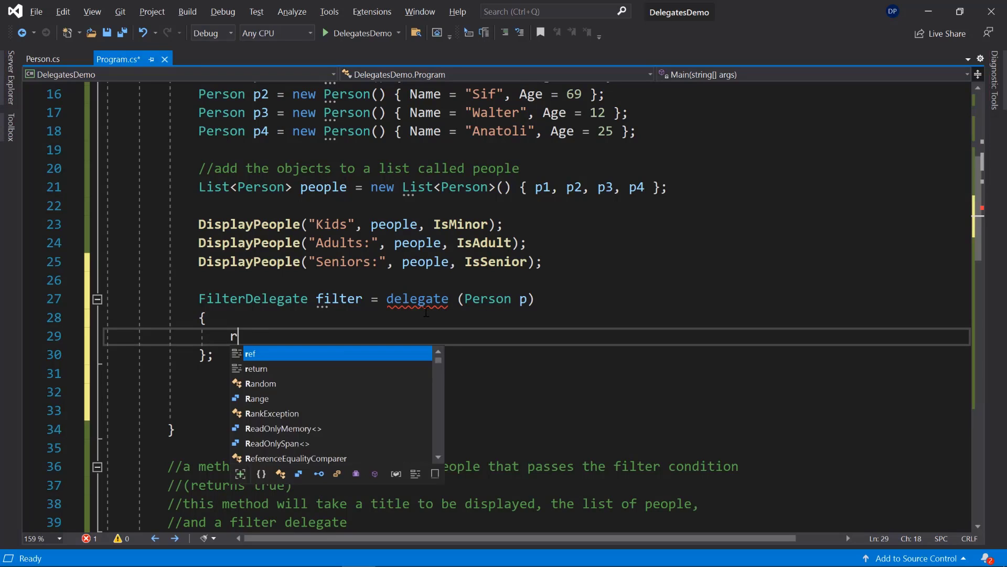
pyautogui.write('eturn p')
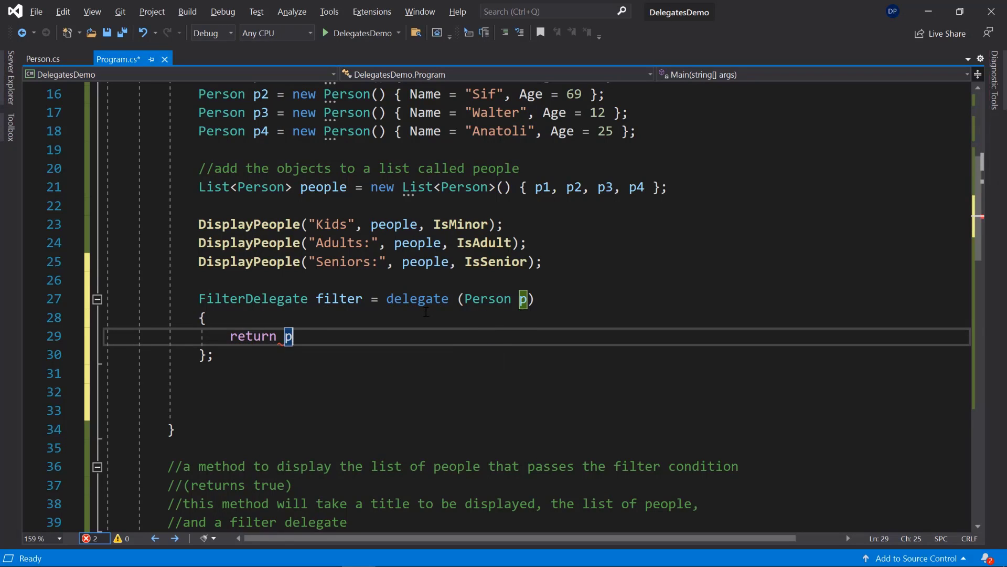
pyautogui.write('.Age >=')
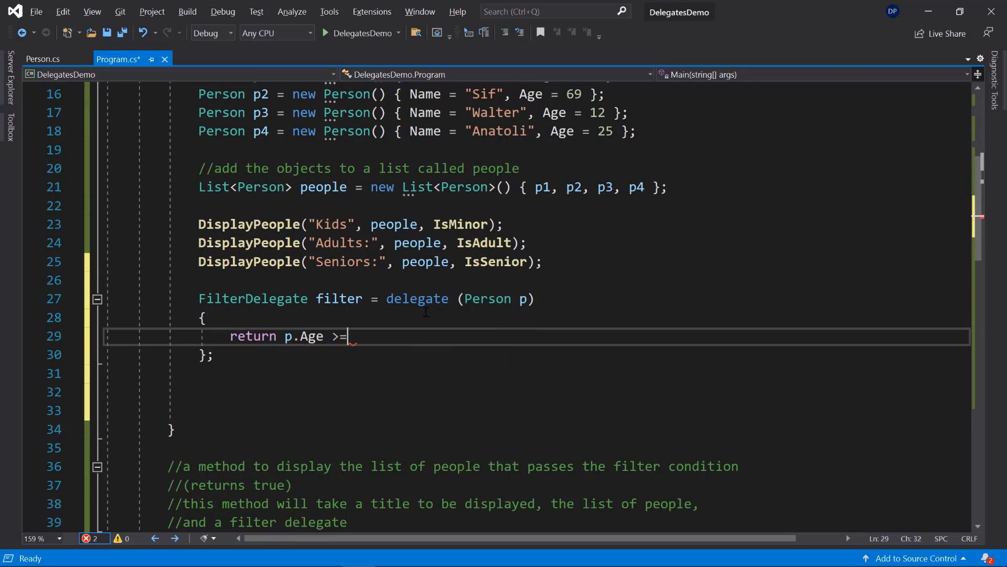
pyautogui.write('20')
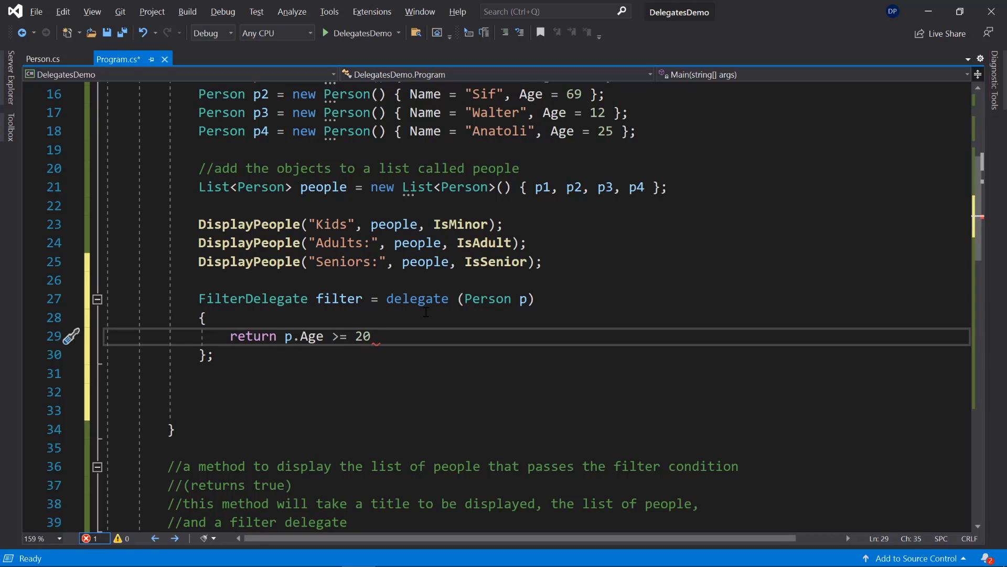
pyautogui.write('&& p')
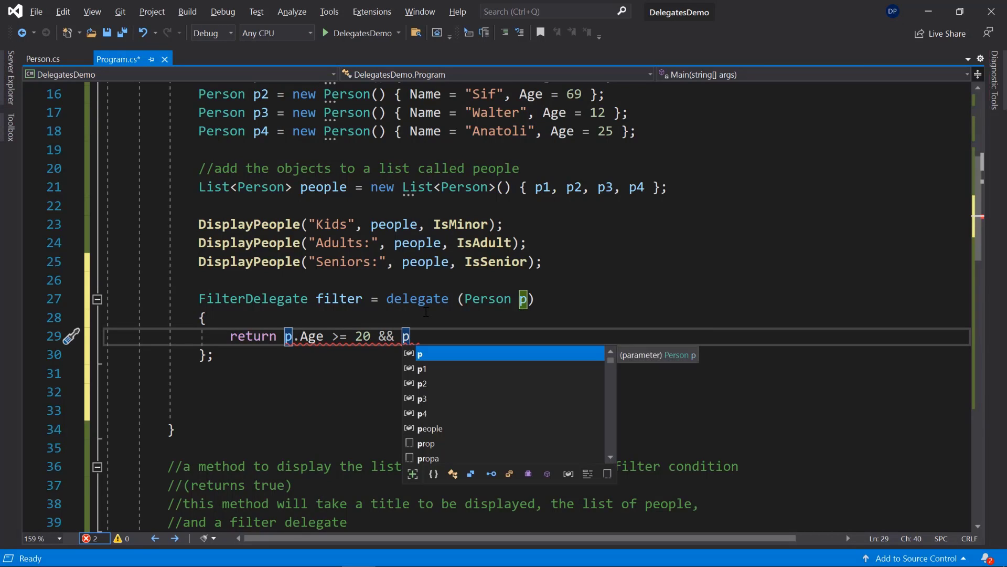
pyautogui.write('.Age <=')
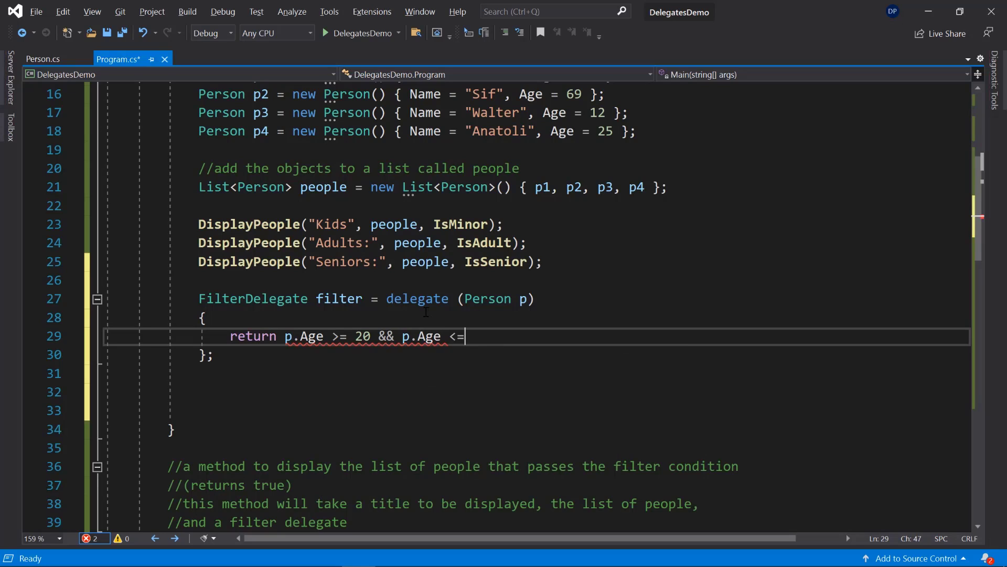
pyautogui.write('30;')
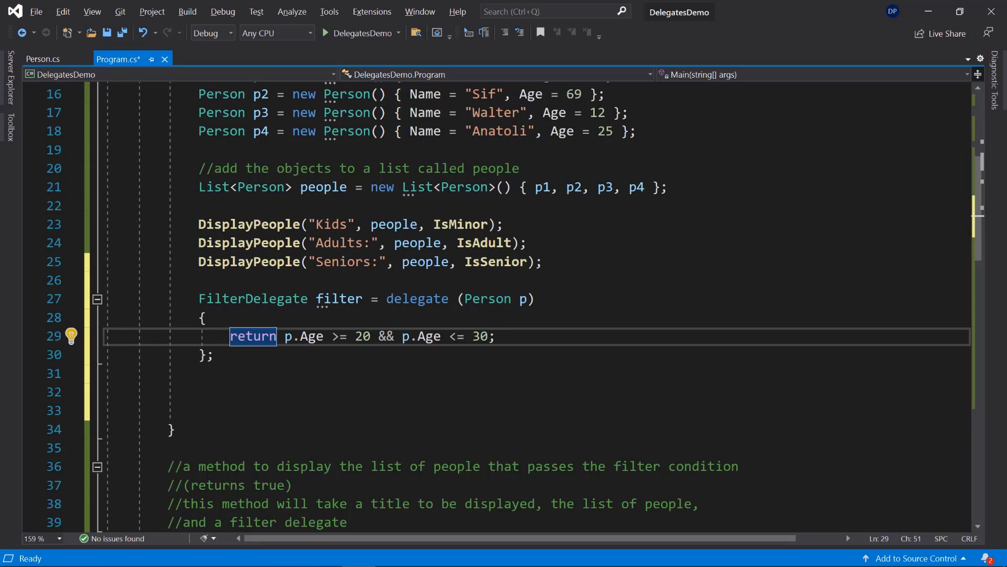
# Step: Add comments describing the anonymous method assignment and its required closing semicolon
pyautogui.doubleClick(253, 298)
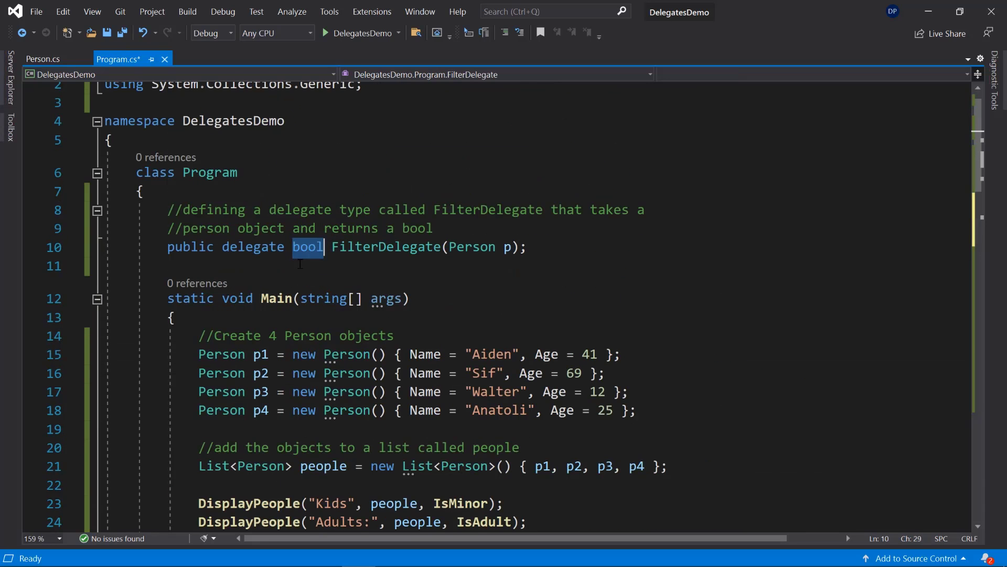
pyautogui.scroll(-3)
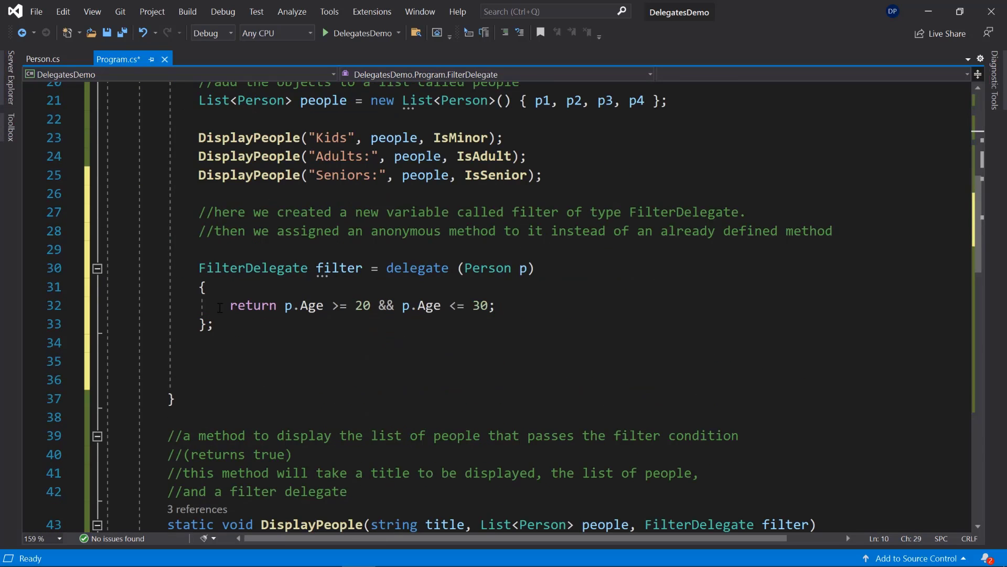
pyautogui.click(289, 306)
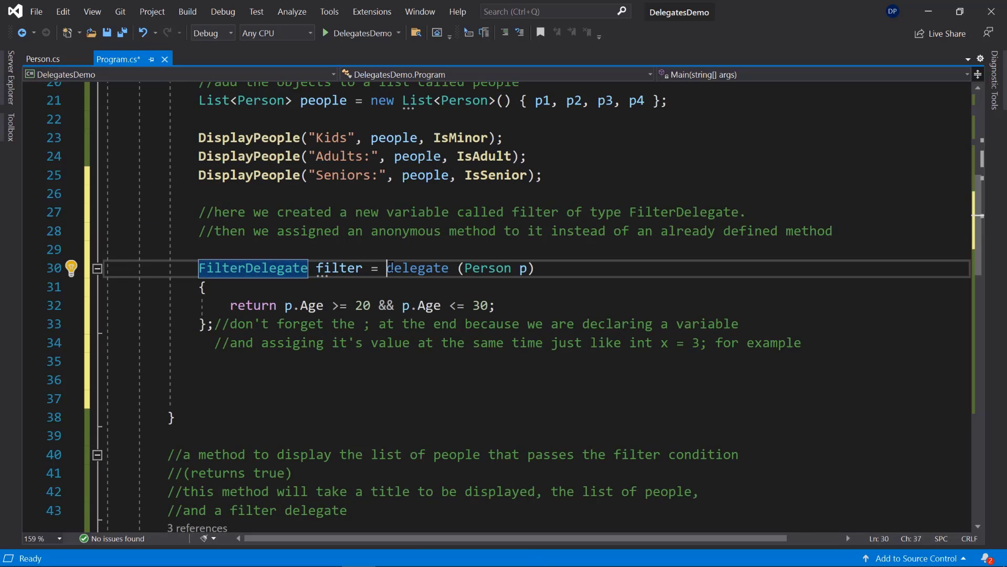
pyautogui.moveTo(388, 268); pyautogui.dragTo(208, 323)
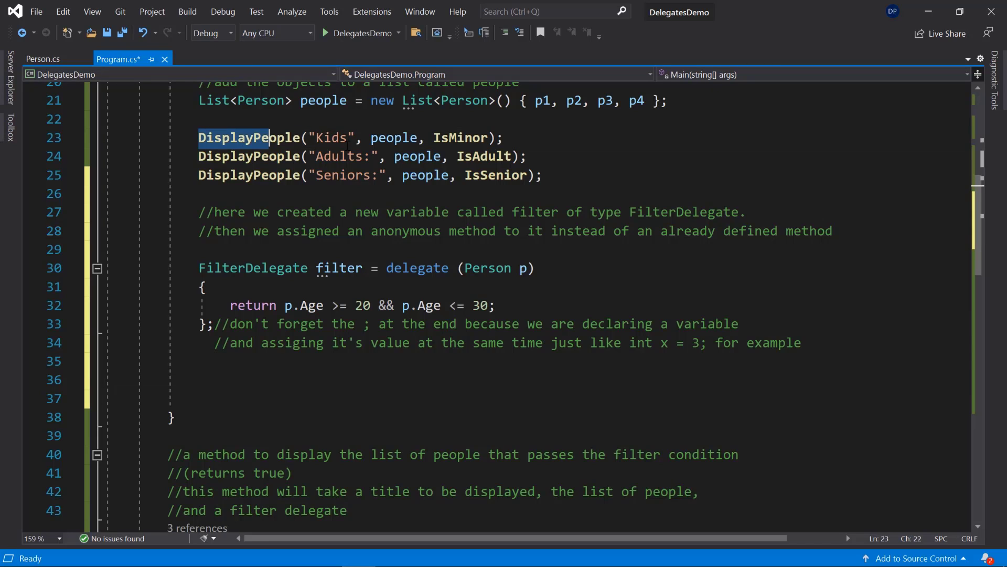
# Step: Copy the Kids DisplayPeople call and pass the filter variable as its filter
pyautogui.moveTo(199, 137); pyautogui.dragTo(424, 137)
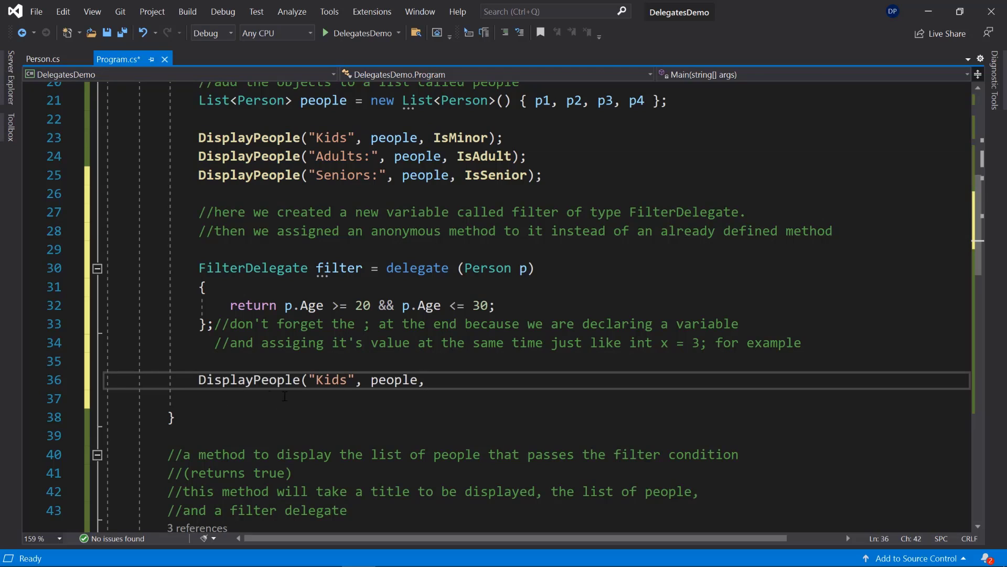
pyautogui.doubleClick(394, 379)
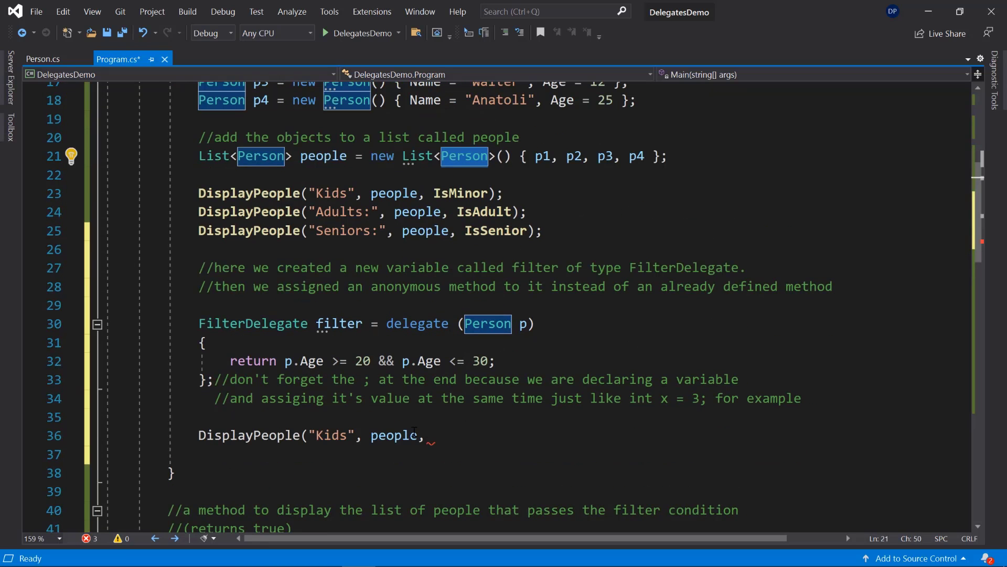
pyautogui.click(425, 435)
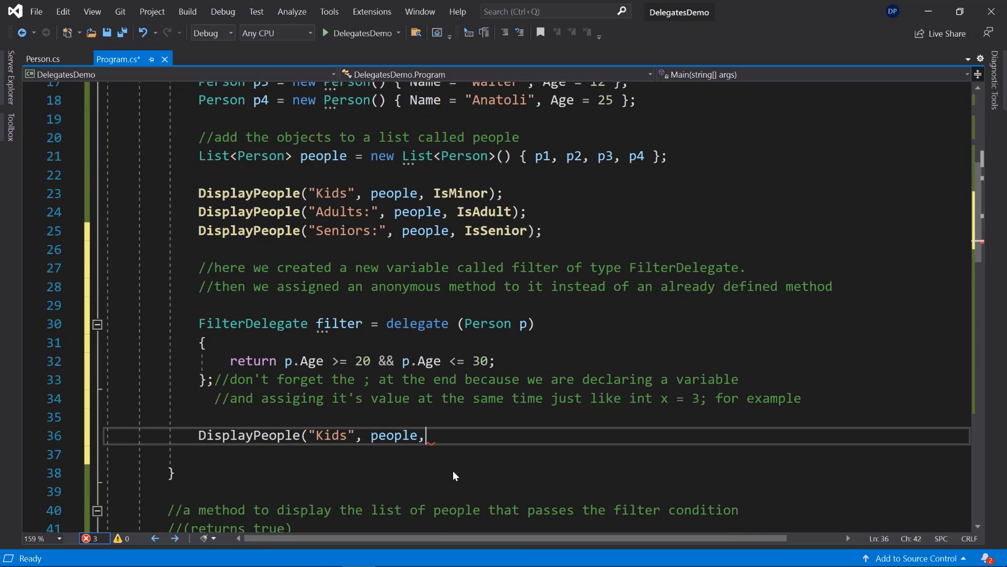
pyautogui.write(');')
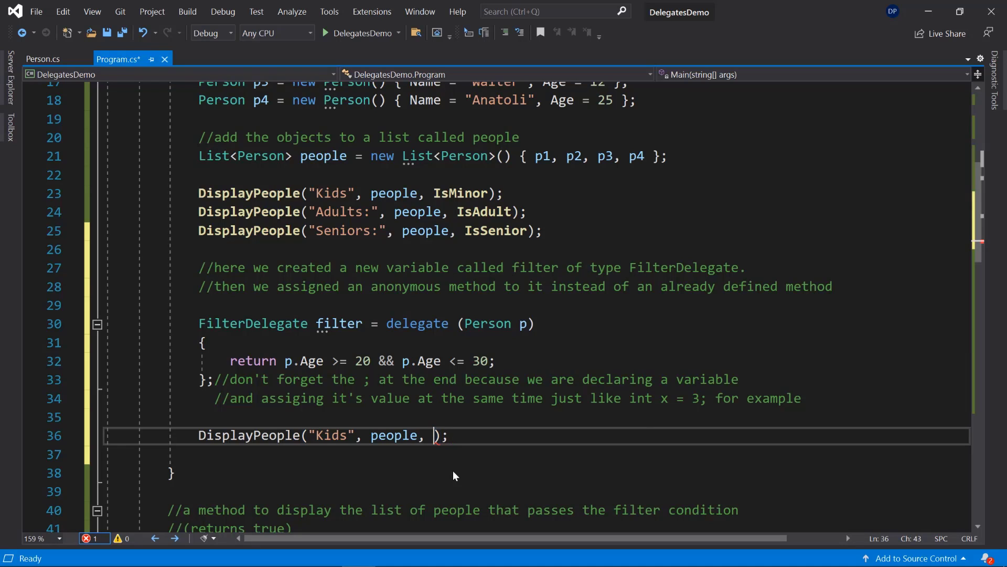
pyautogui.write('filter')
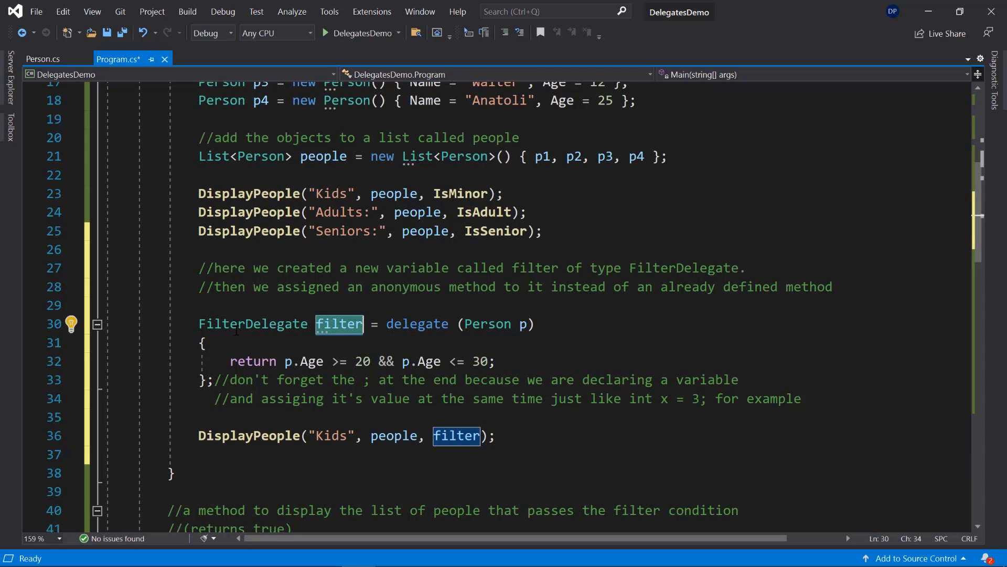
# Step: Retitle the new call "Between 20 and 30:" in place of "Kids"
pyautogui.scroll(-3)
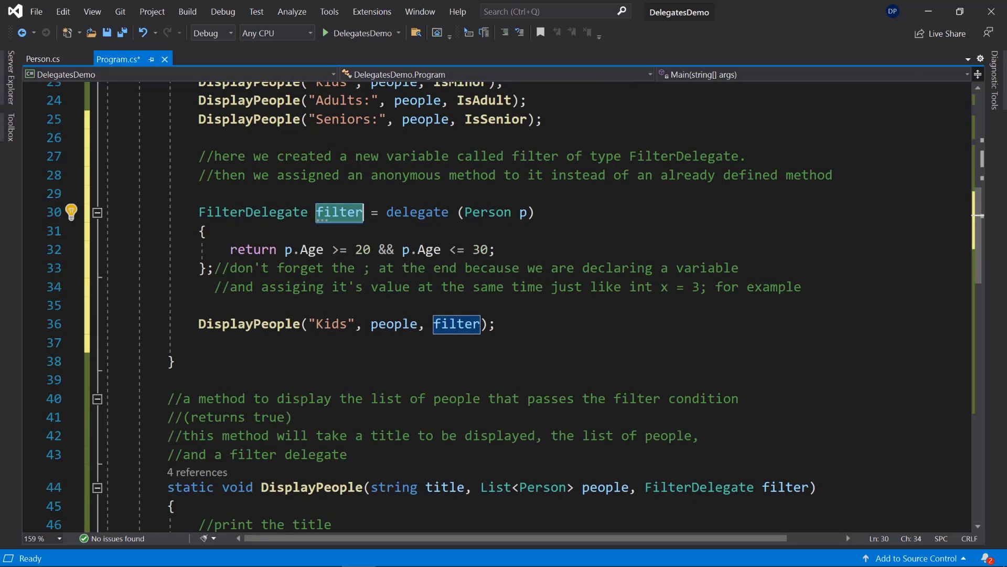
pyautogui.click(699, 487)
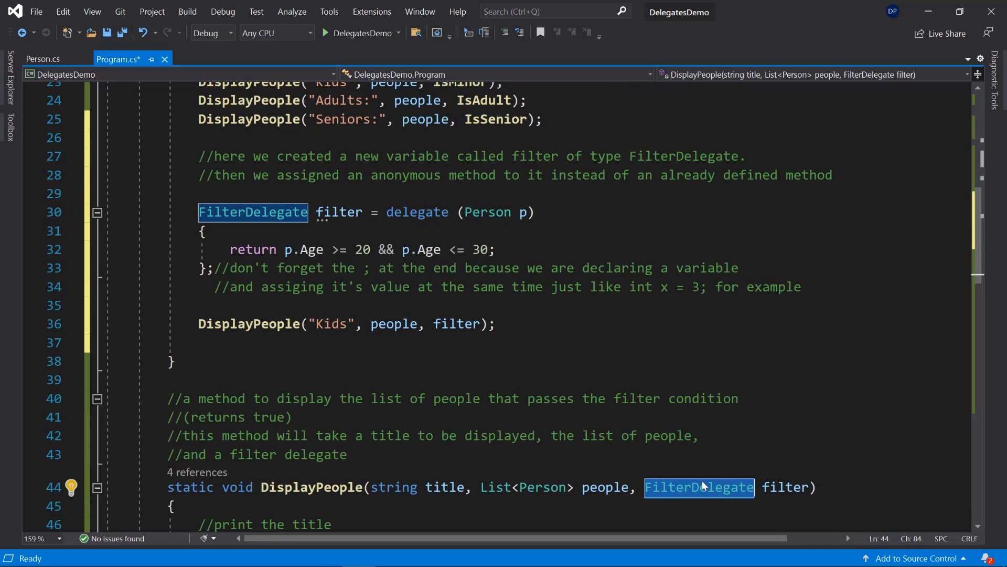
pyautogui.moveTo(699, 486)
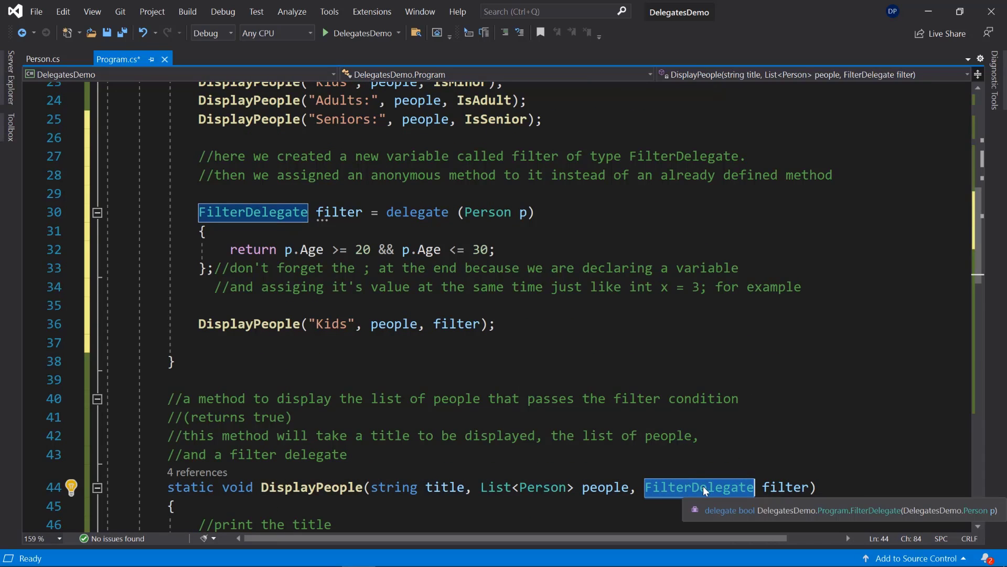
pyautogui.moveTo(503, 366)
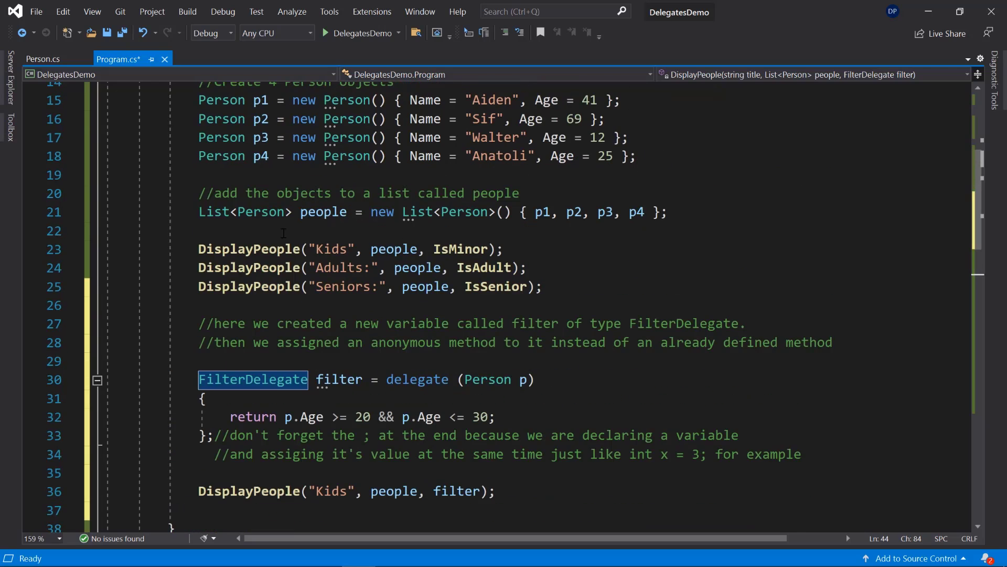
pyautogui.click(461, 249)
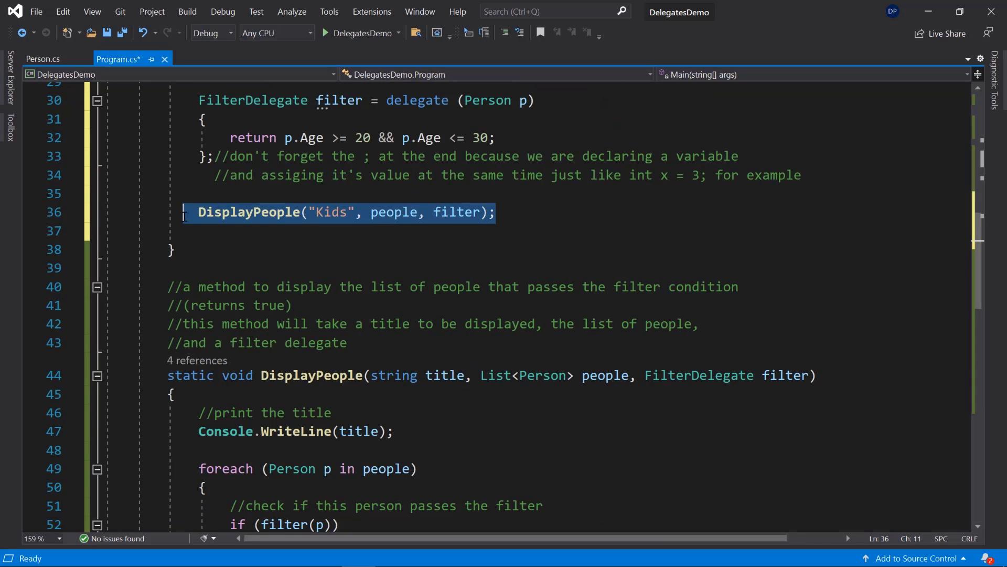
pyautogui.write('Between 20 and 30')
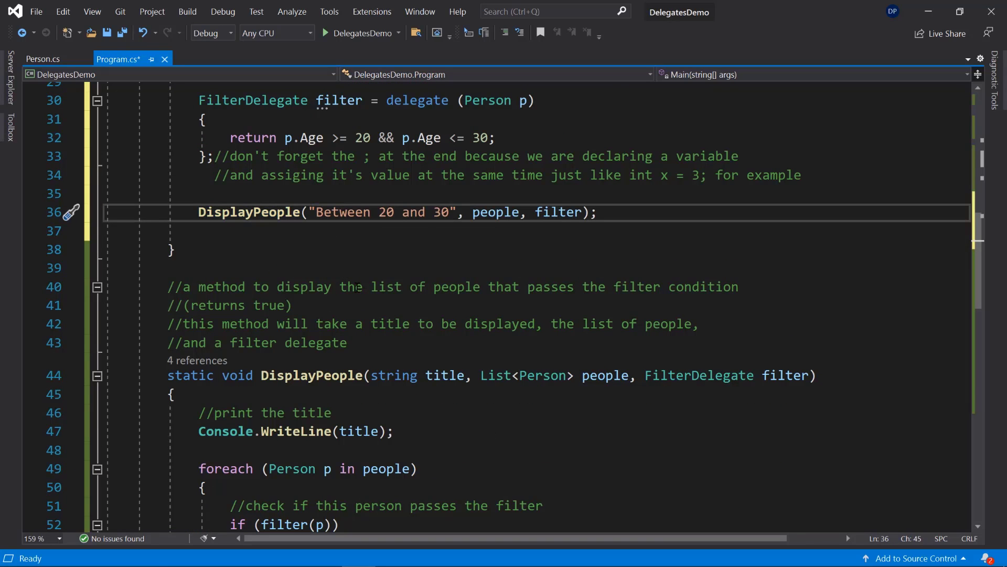
pyautogui.write(':')
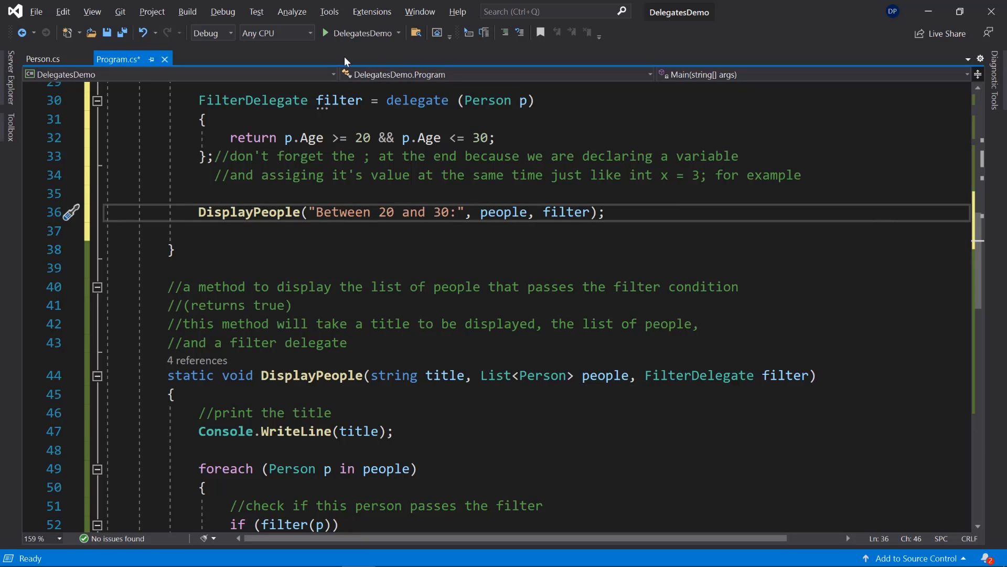
# Step: Debug DelegatesDemo, confirm Anatoli, 25 appears under Between 20 and 30:, then close the console
pyautogui.click(325, 33)
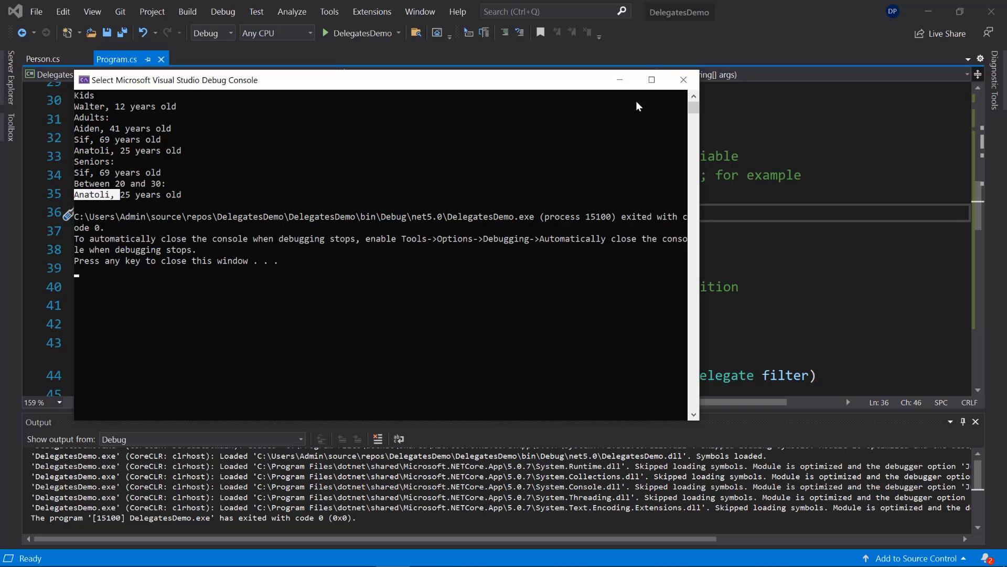
pyautogui.click(682, 80)
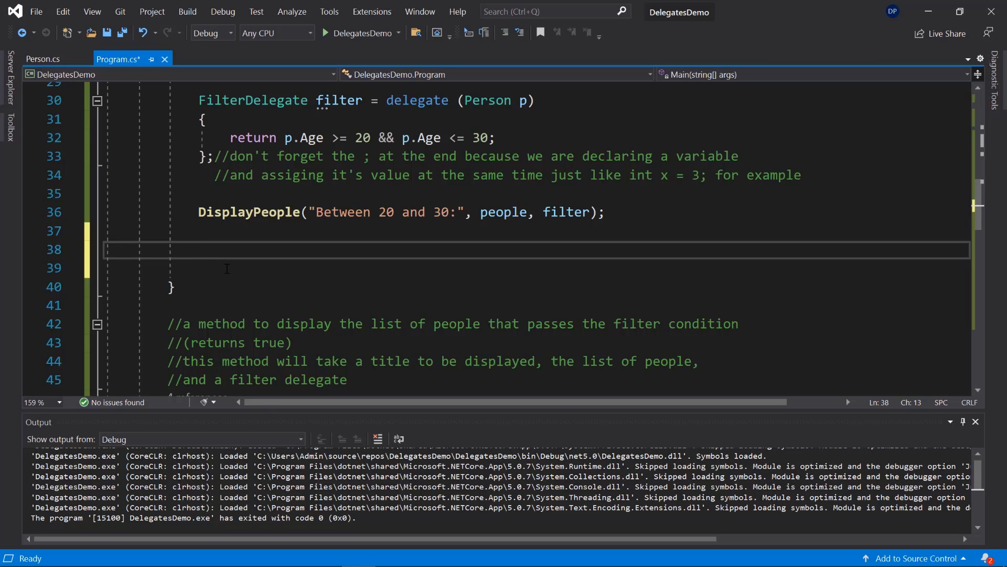
# Step: Start a DisplayPeople call titled "All: " passing an anonymous delegate taking Person p
pyautogui.write('DisplayPeople("')
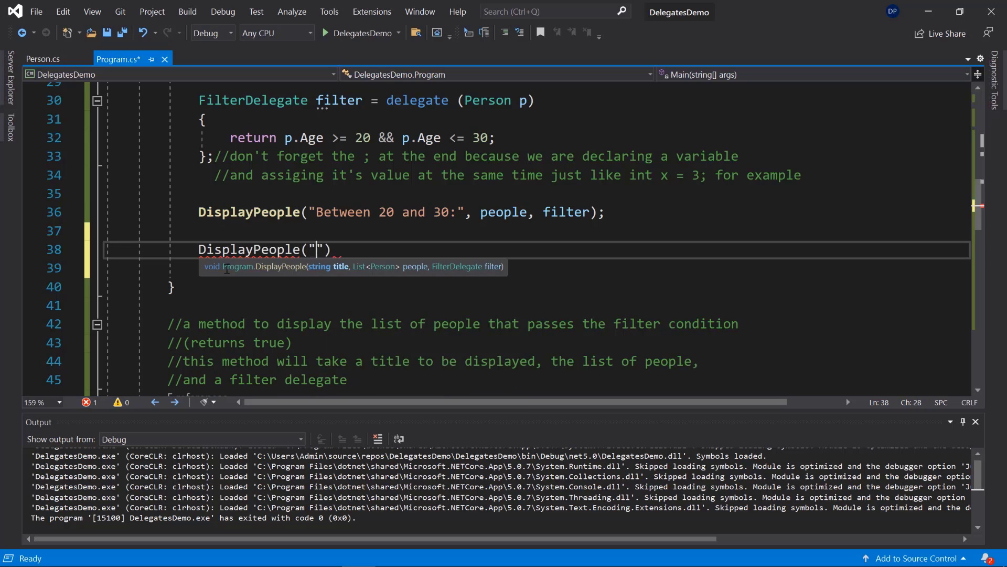
pyautogui.write('All:')
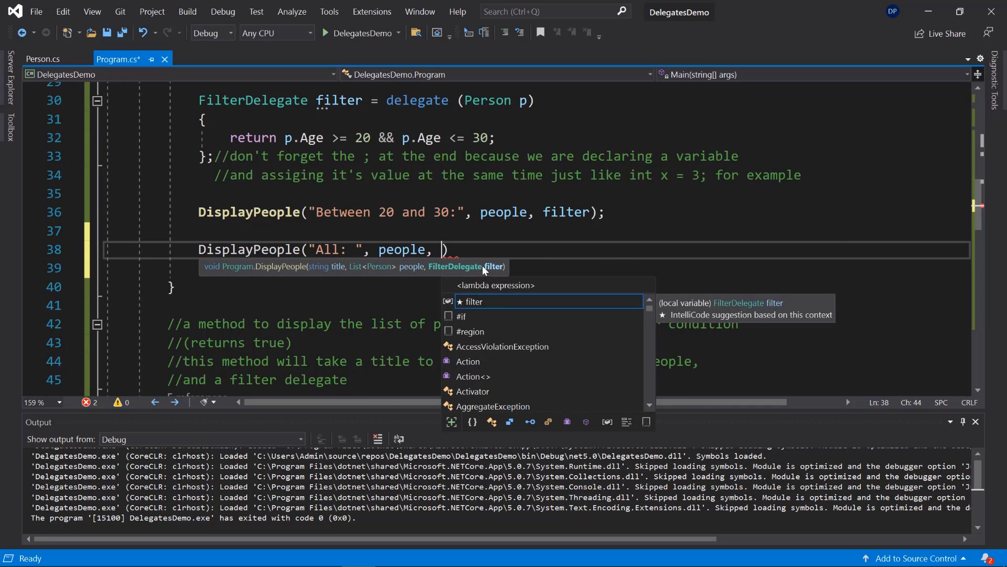
pyautogui.moveTo(693, 243)
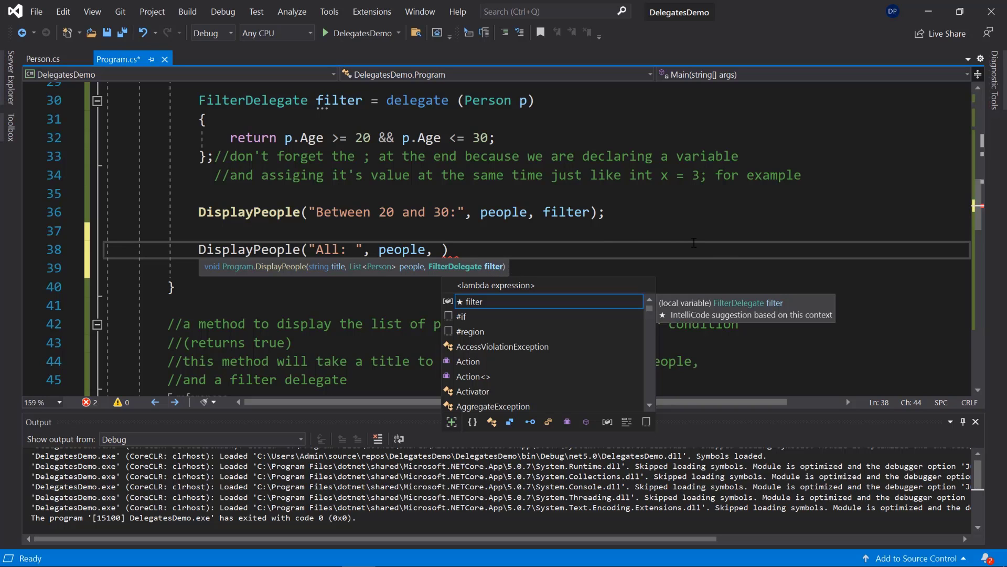
pyautogui.write('deleget')
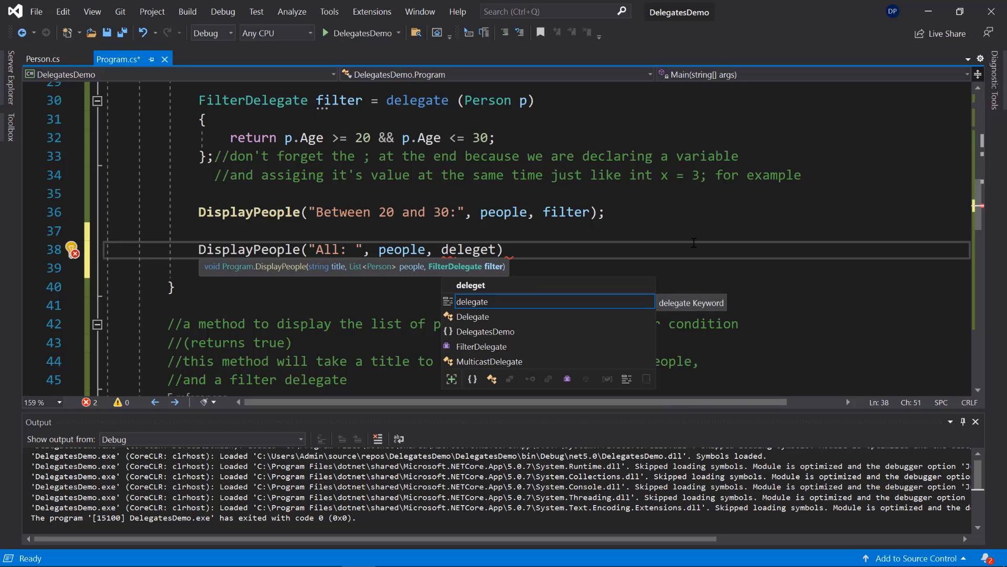
pyautogui.write('at')
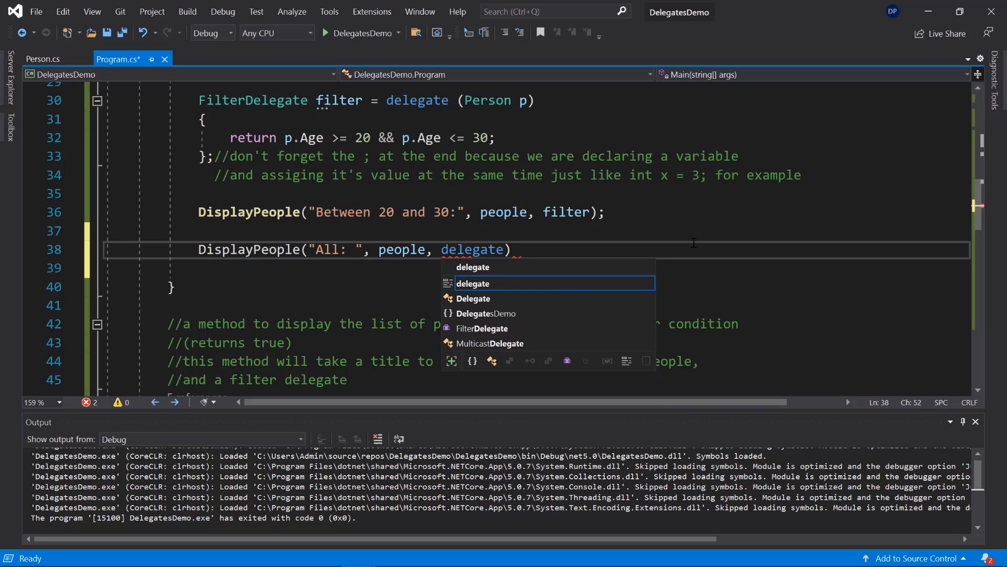
pyautogui.write('(Ps')
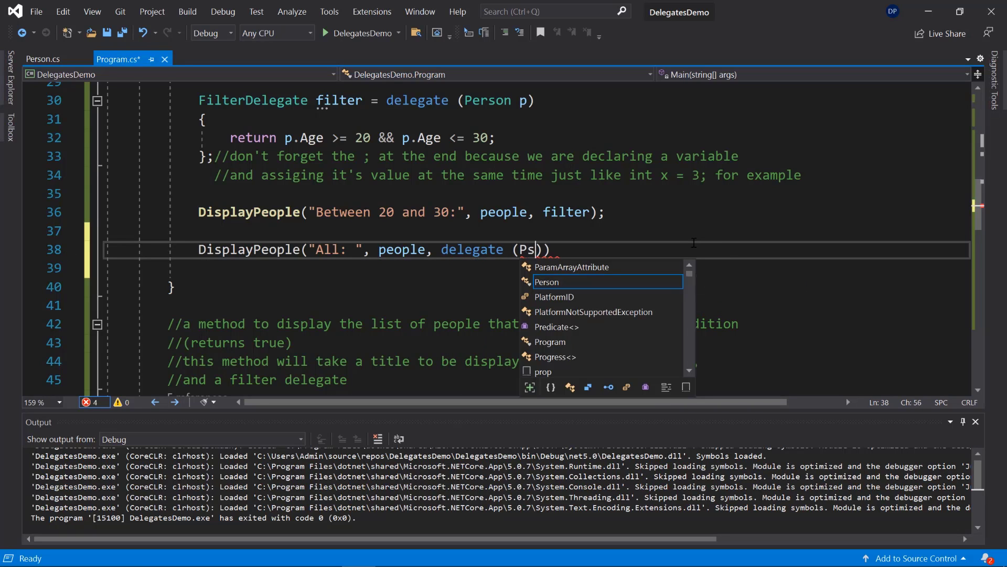
pyautogui.press('Tab')
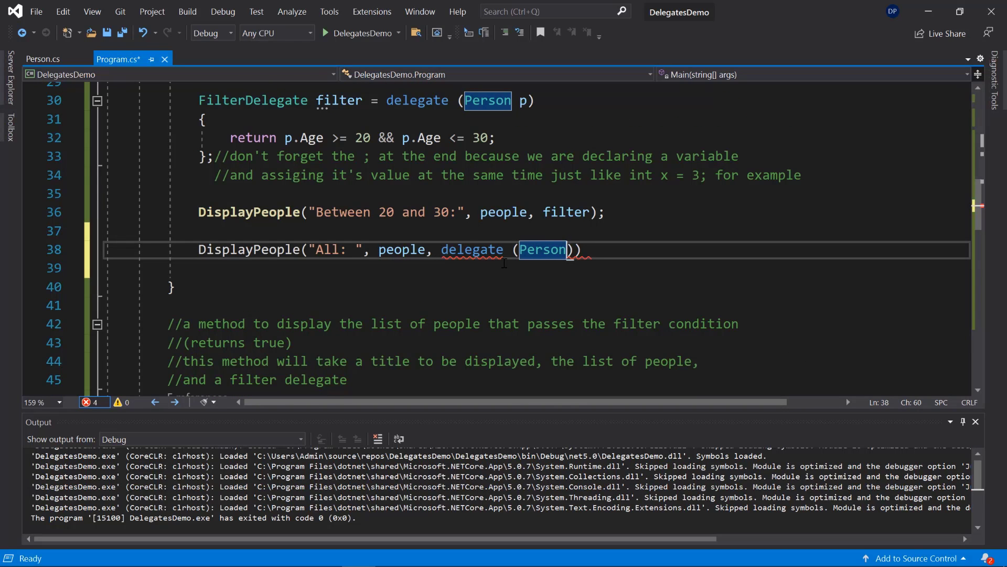
# Step: Give the inline delegate a body returning true and close the call
pyautogui.scroll(-3)
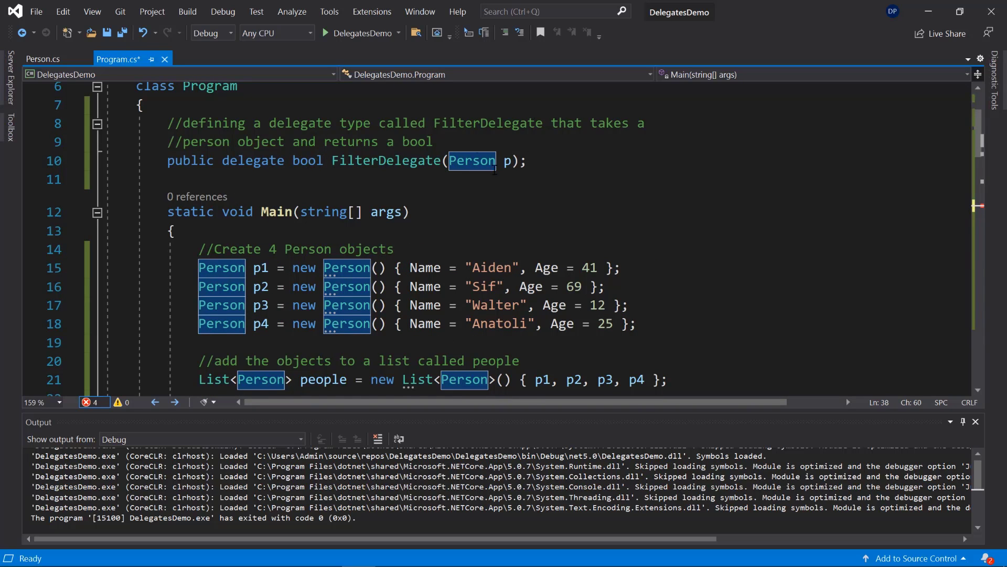
pyautogui.scroll(-3)
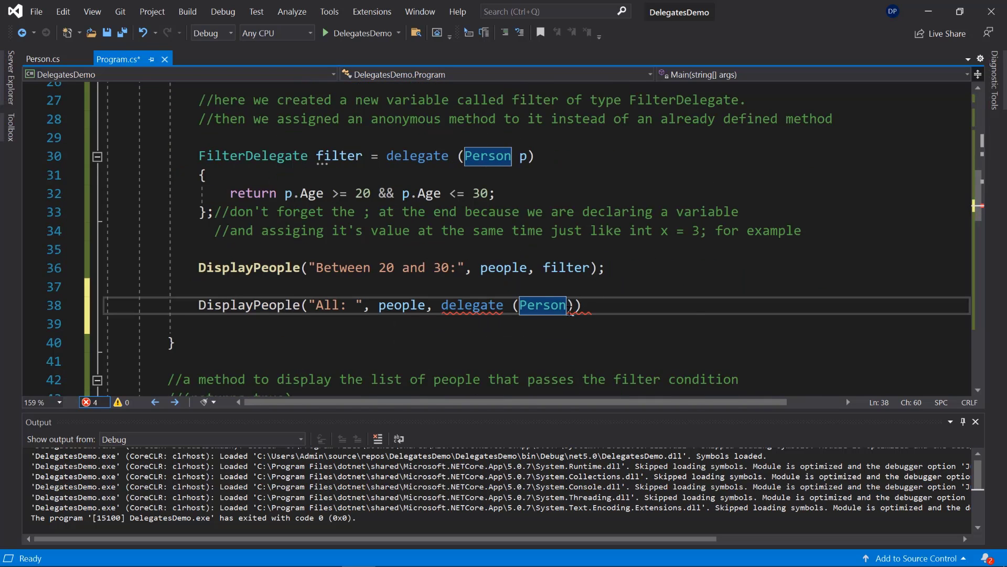
pyautogui.write(',')
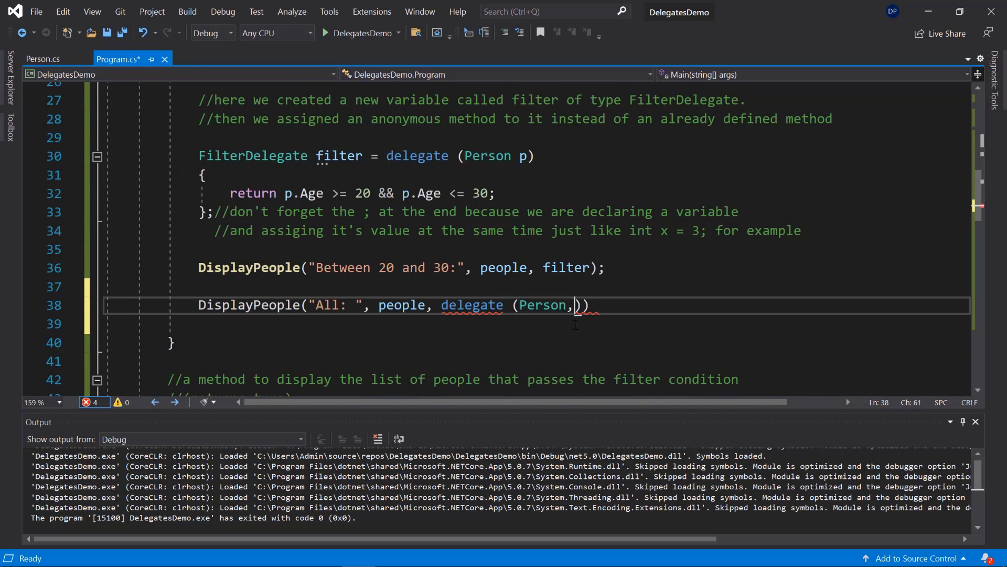
pyautogui.write('p')
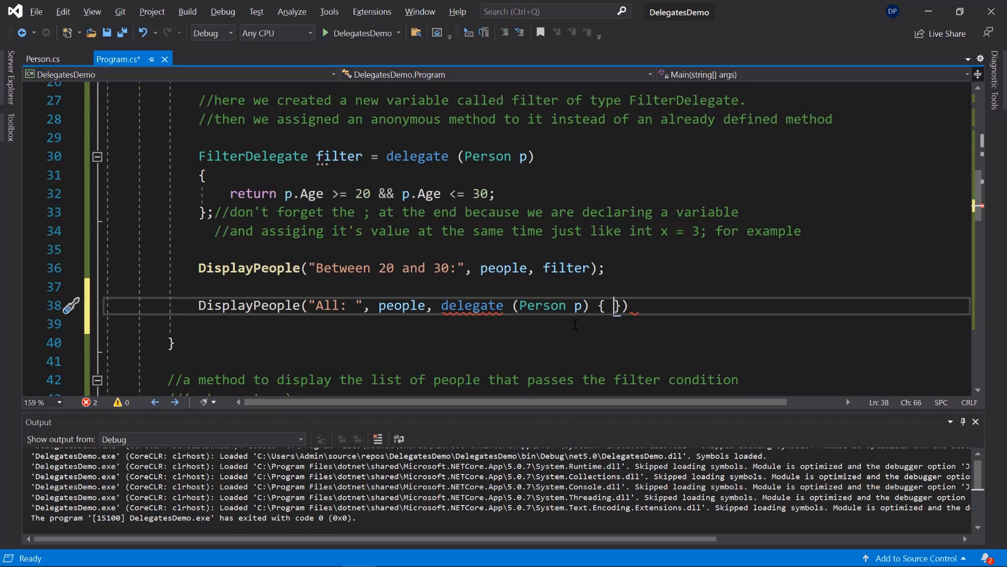
pyautogui.write('retu')
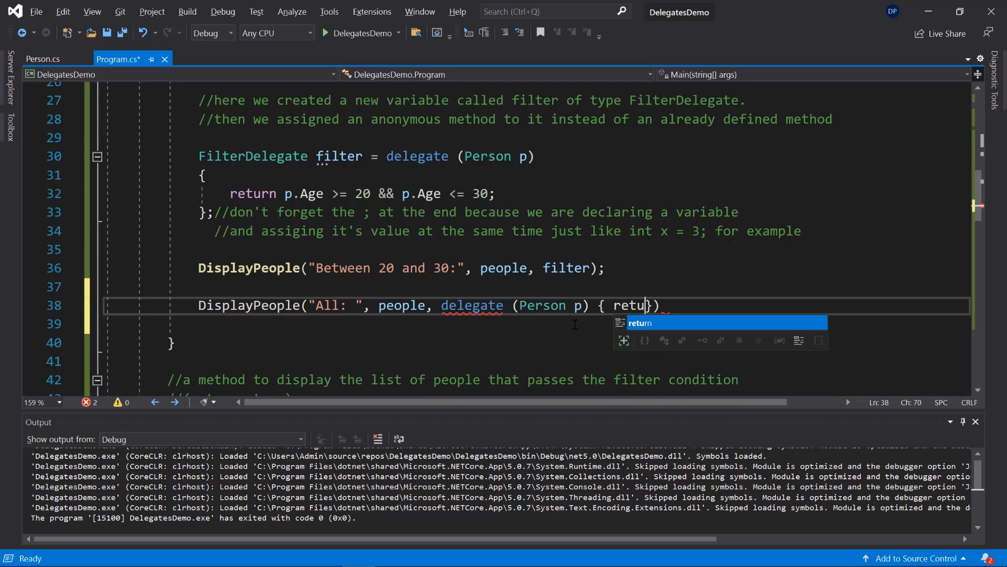
pyautogui.write('rn true;')
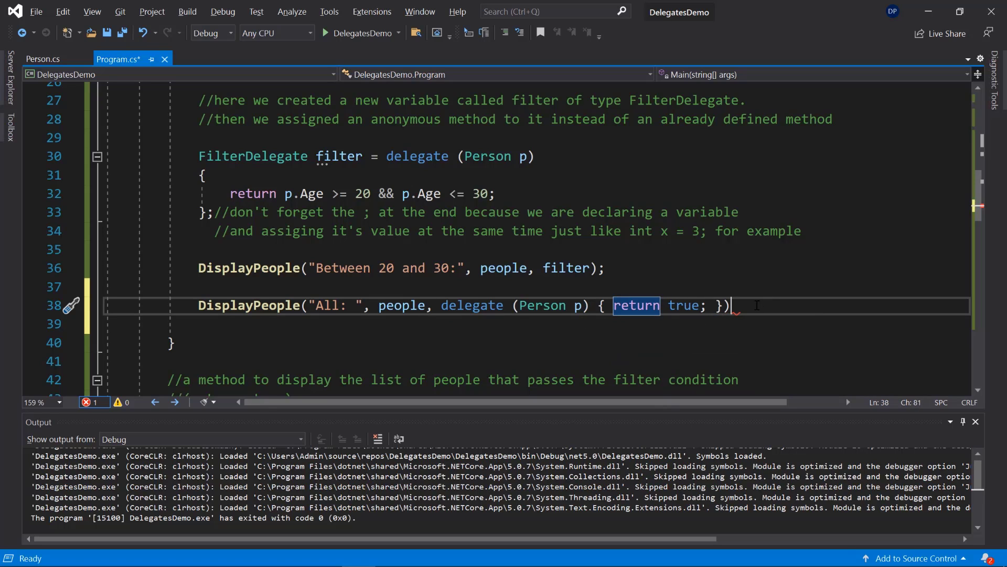
pyautogui.write(';')
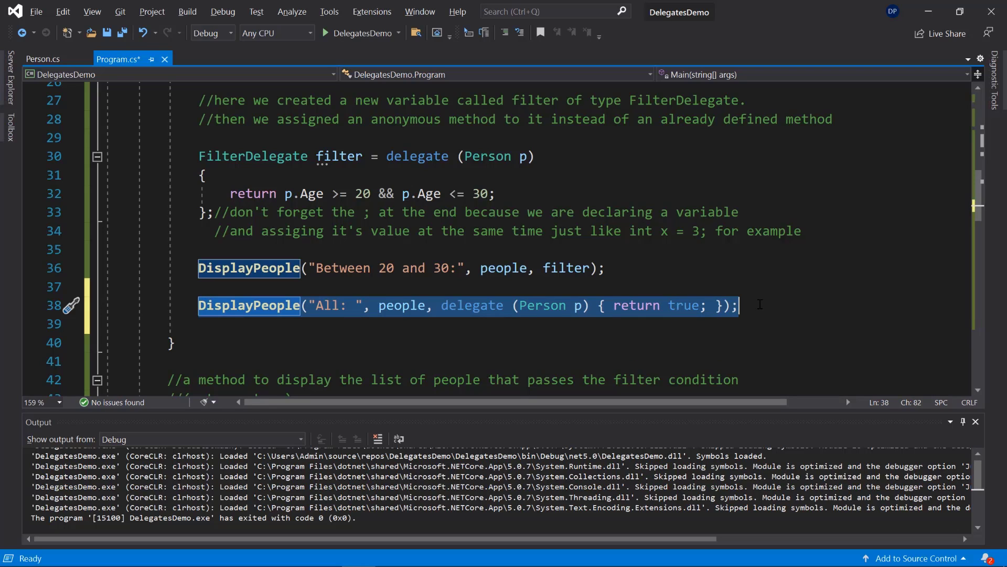
pyautogui.click(255, 306)
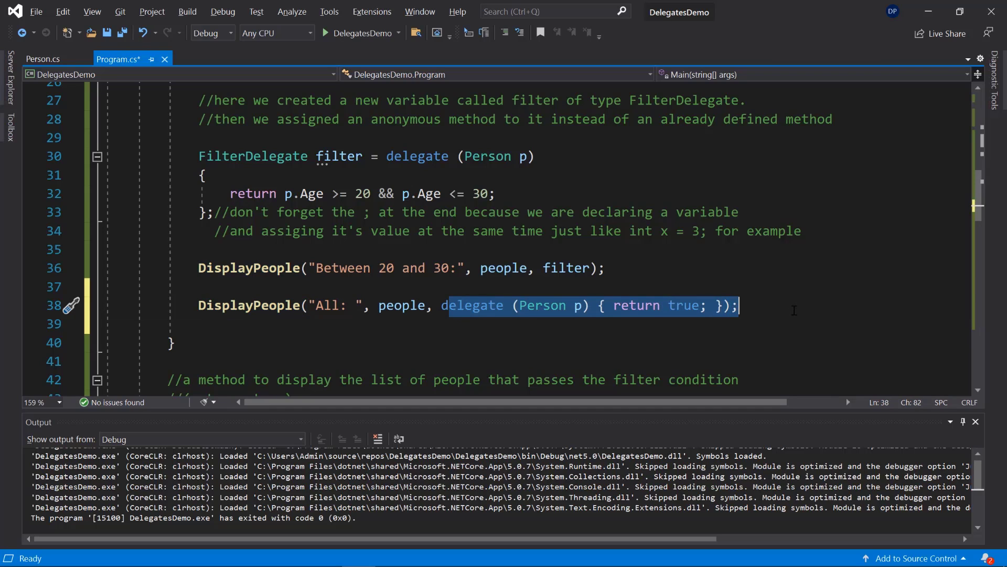
pyautogui.doubleClick(536, 305)
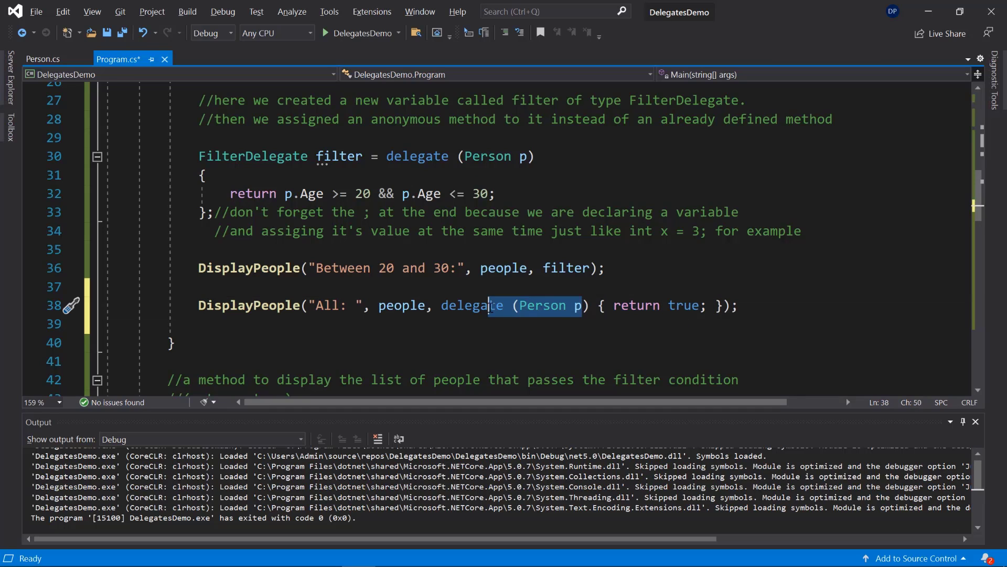
pyautogui.doubleClick(541, 306)
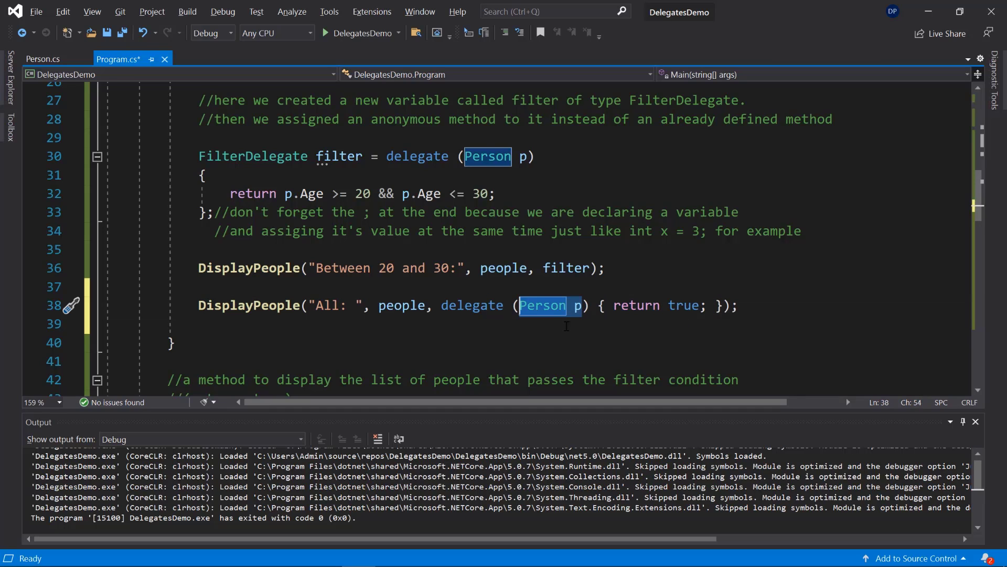
pyautogui.click(604, 306)
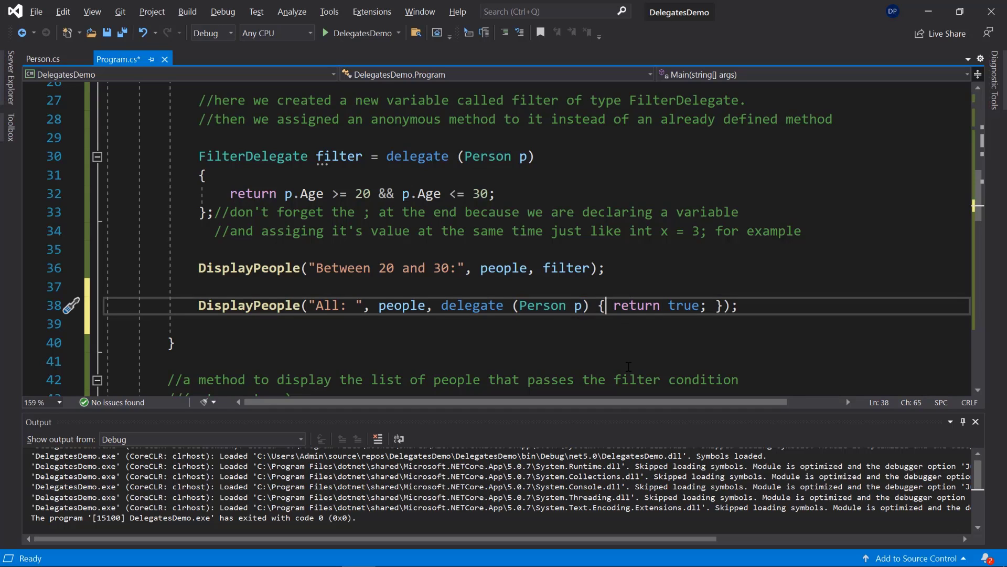
pyautogui.press('Enter')
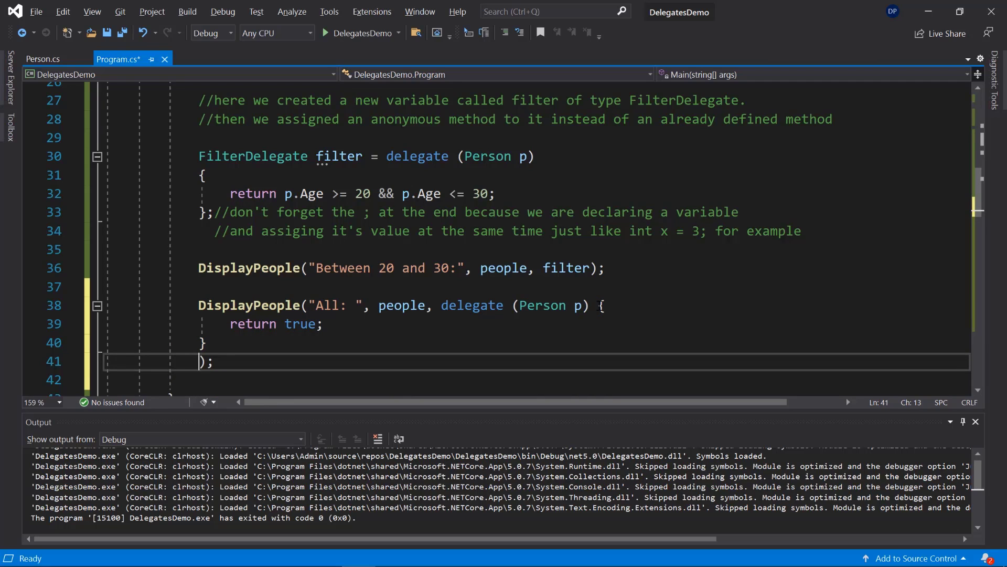
pyautogui.moveTo(441, 306); pyautogui.dragTo(204, 342)
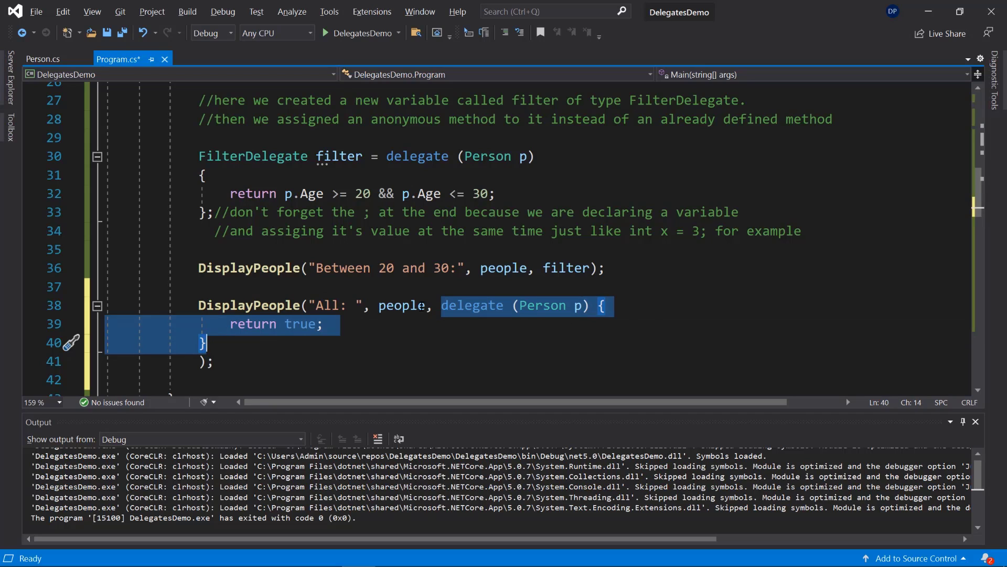
pyautogui.scroll(-3)
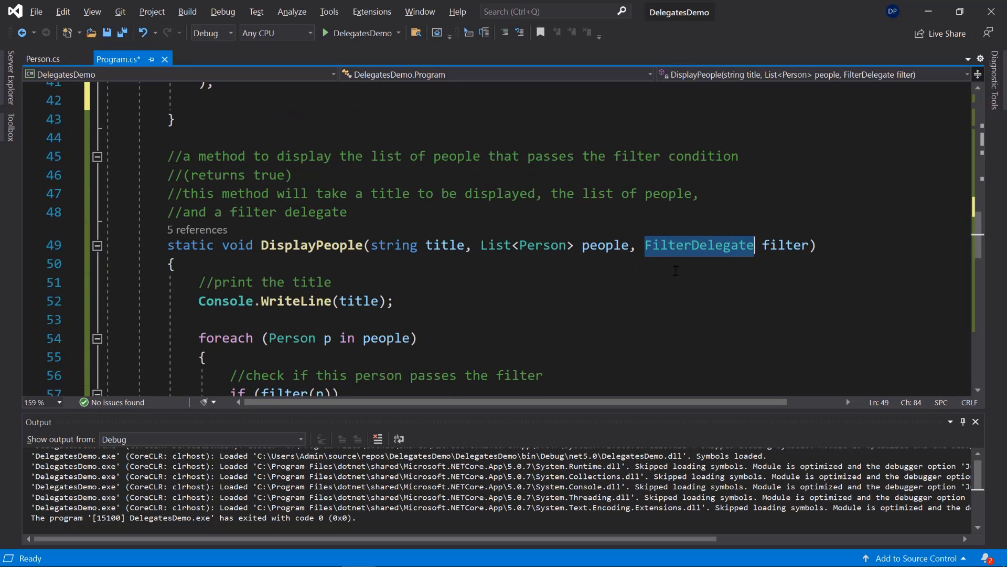
pyautogui.moveTo(699, 245)
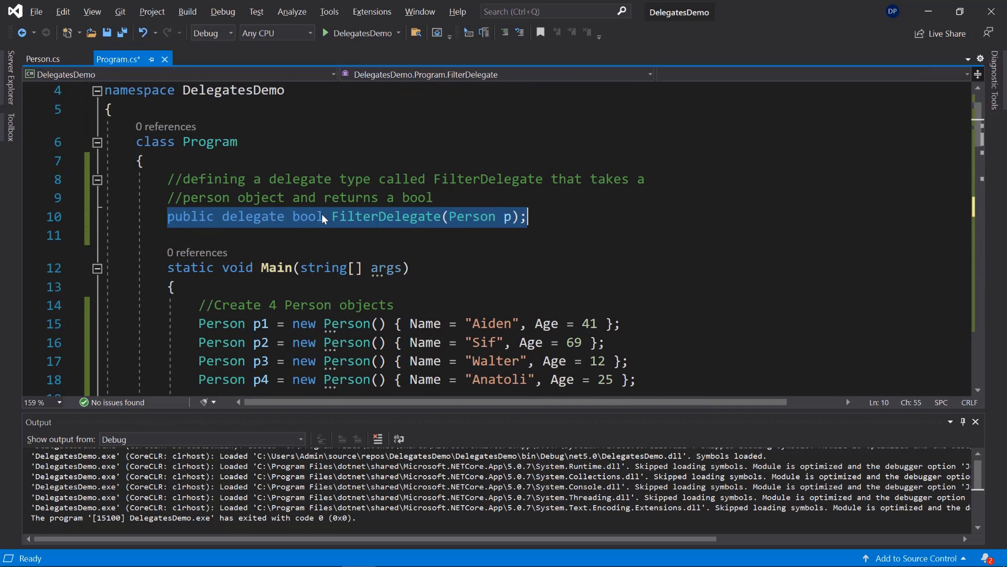
pyautogui.doubleClick(471, 216)
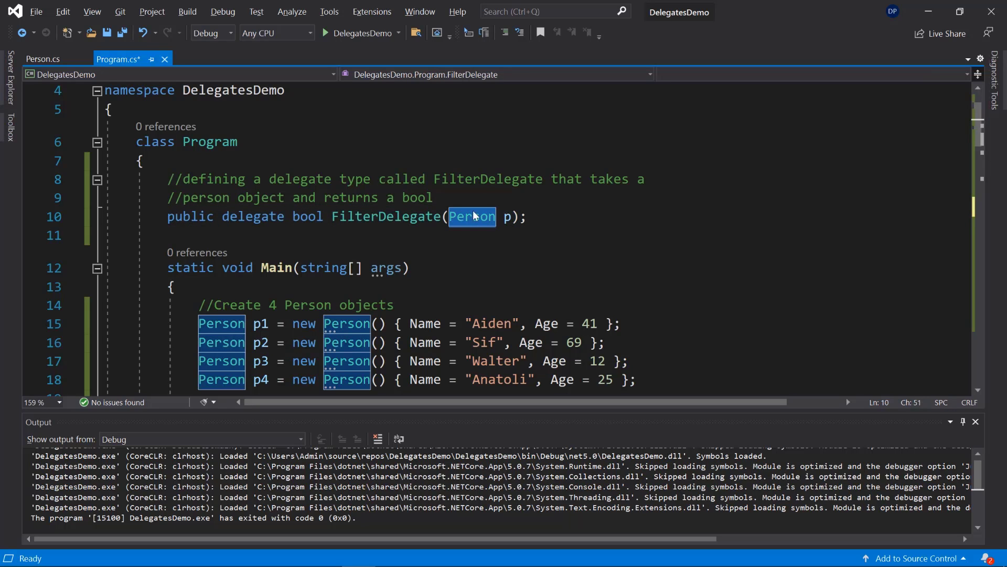
pyautogui.scroll(-3)
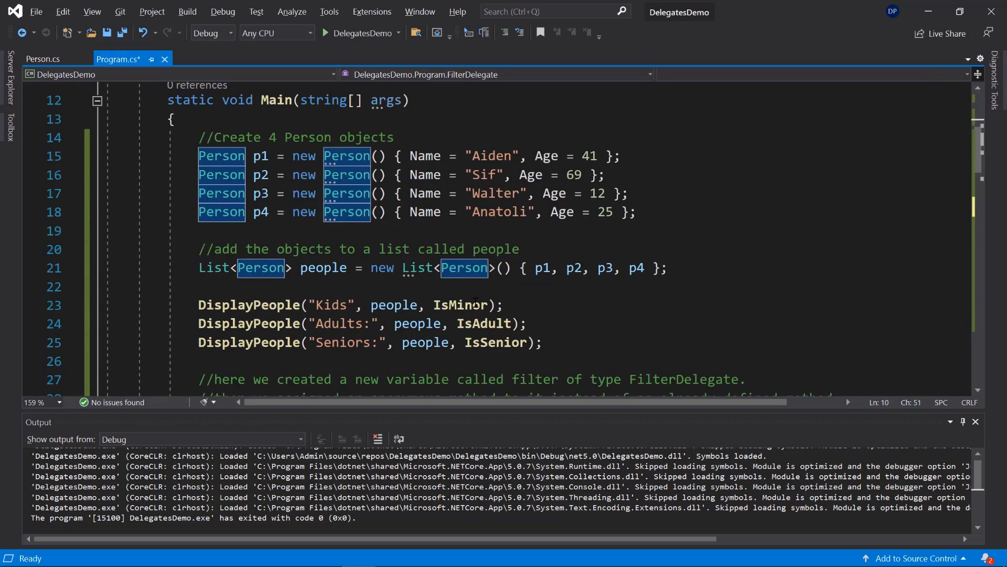
pyautogui.scroll(-3)
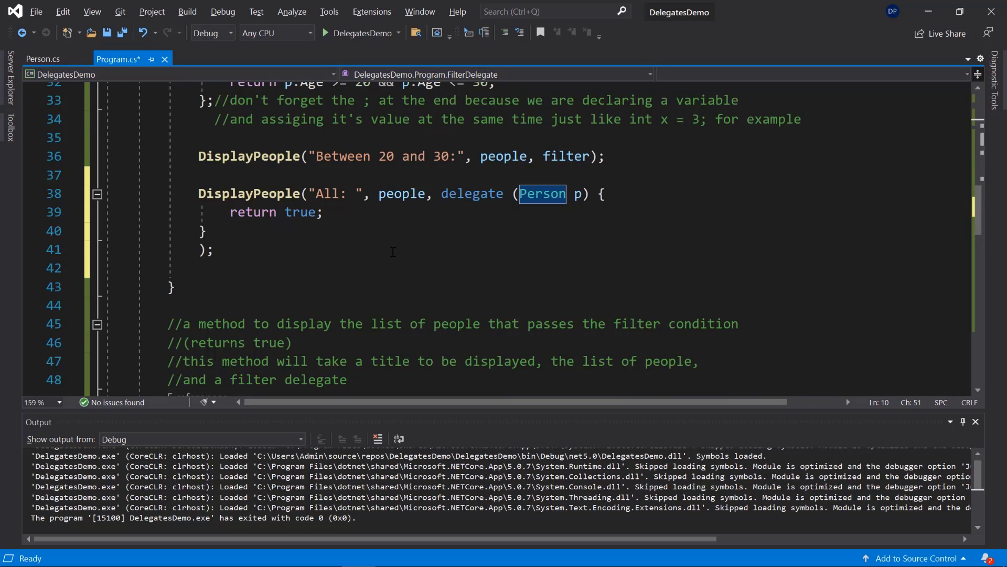
pyautogui.moveTo(334, 294)
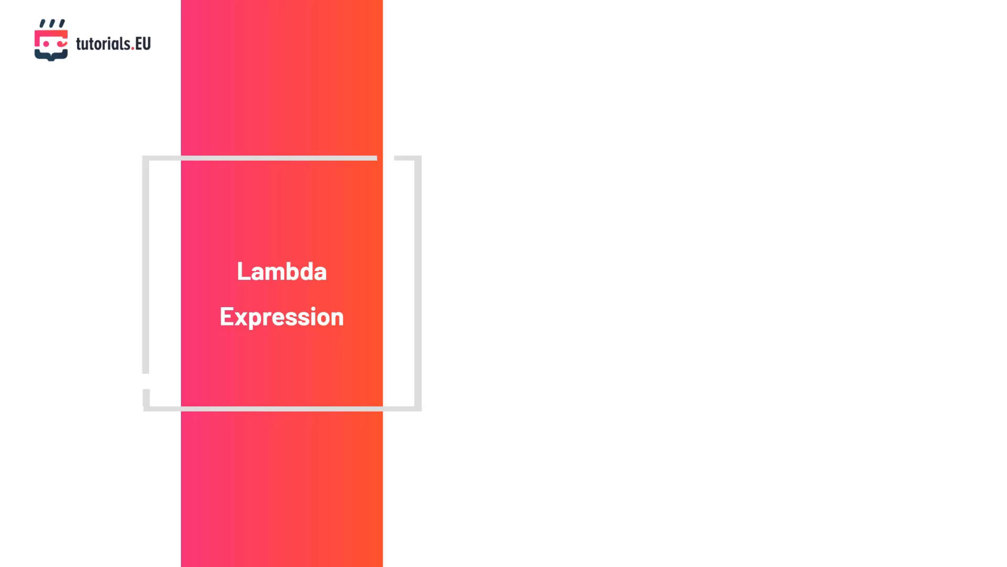
pyautogui.moveTo(493, 308)
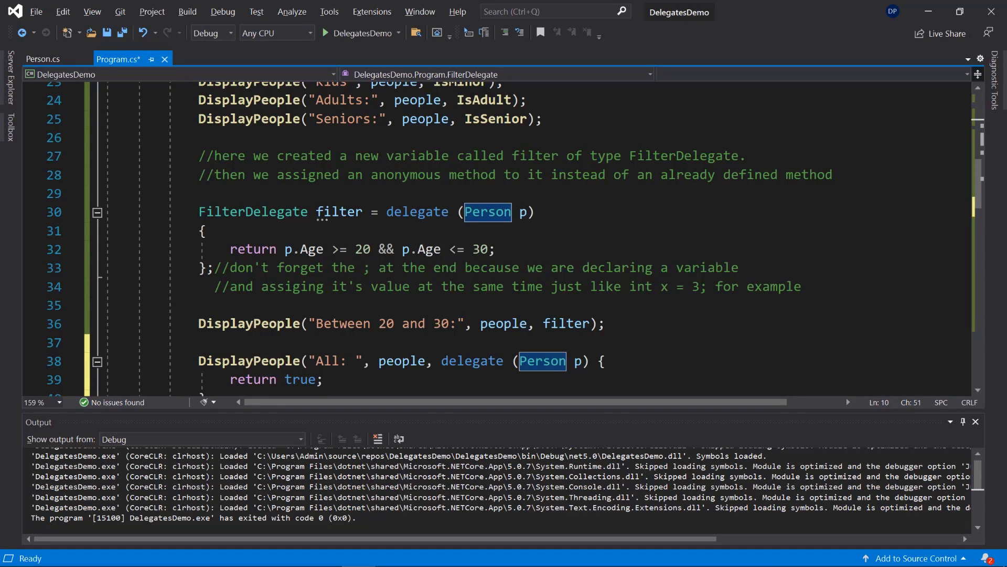
pyautogui.moveTo(412, 327)
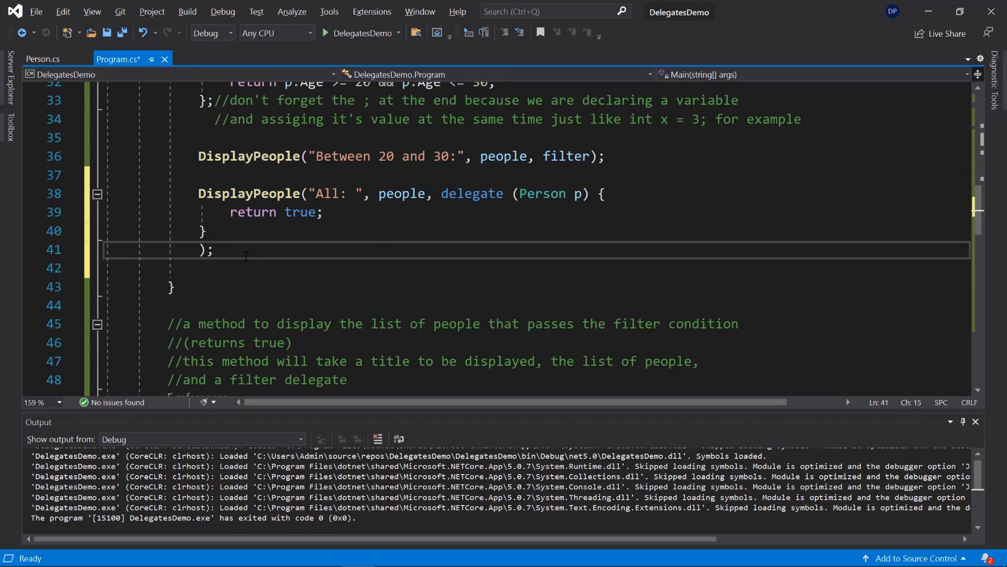
# Step: Declare string searchKeyword = "A"
pyautogui.write('string sea')
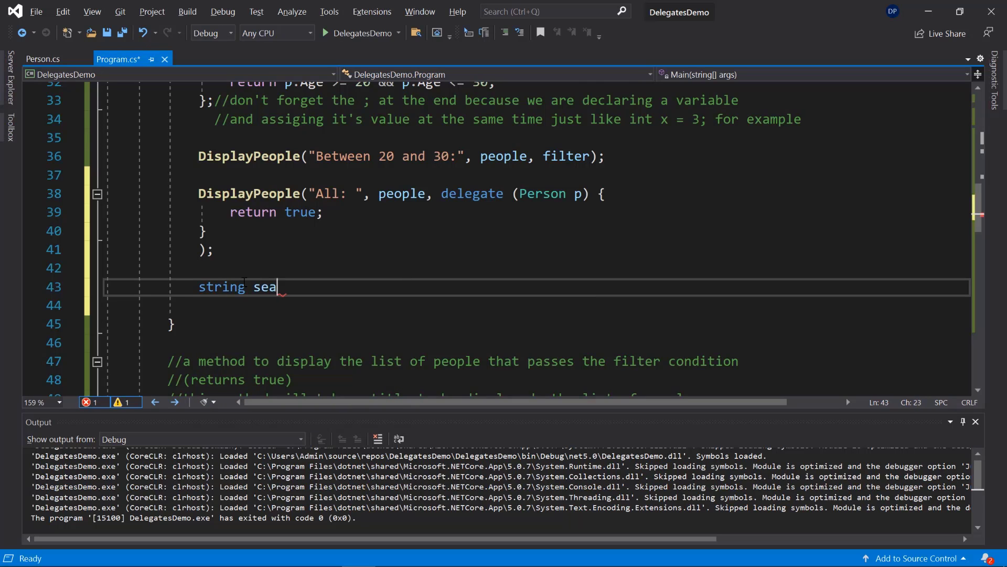
pyautogui.write('rchKeyw')
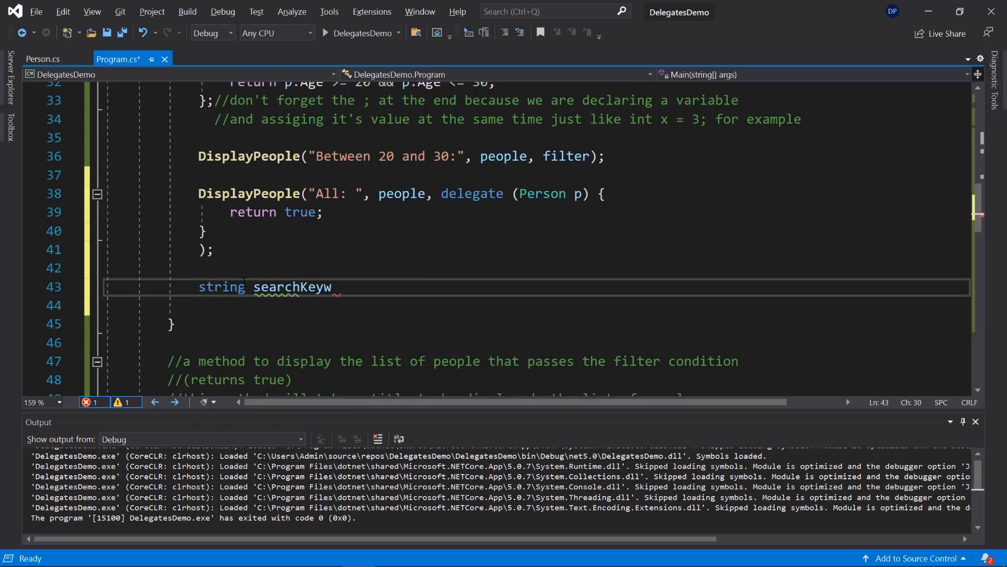
pyautogui.write('ord = "')
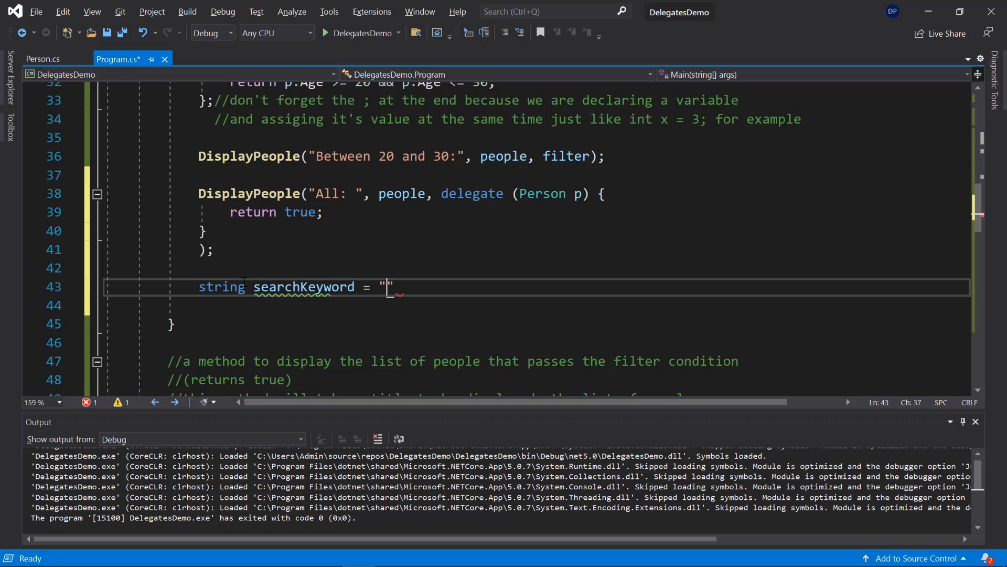
pyautogui.write('A')
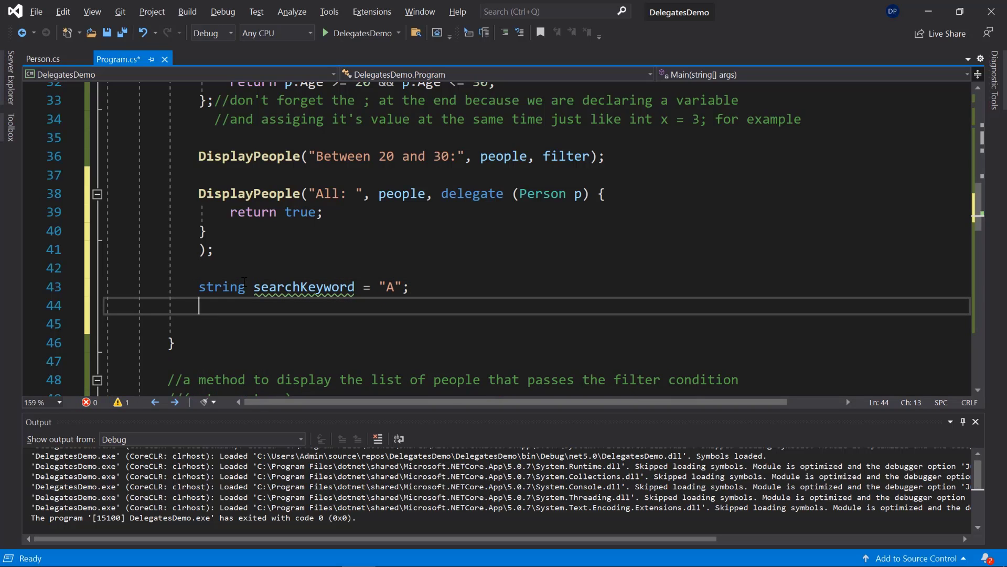
# Step: Begin DisplayPeople("age > 20 with search keyword:" + searchKeyword, people, without a filter yet
pyautogui.write('DisplayPeople')
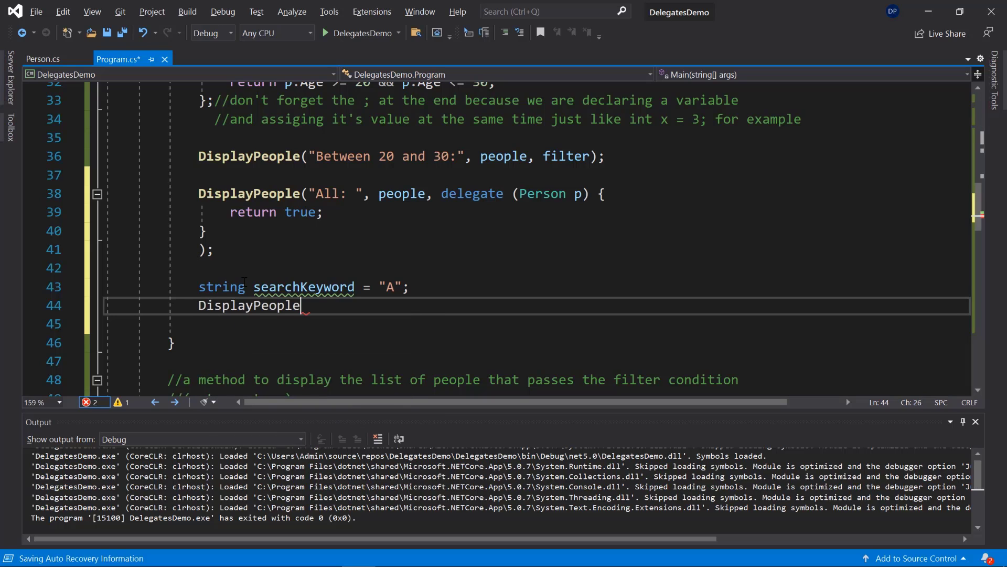
pyautogui.write('("a"')
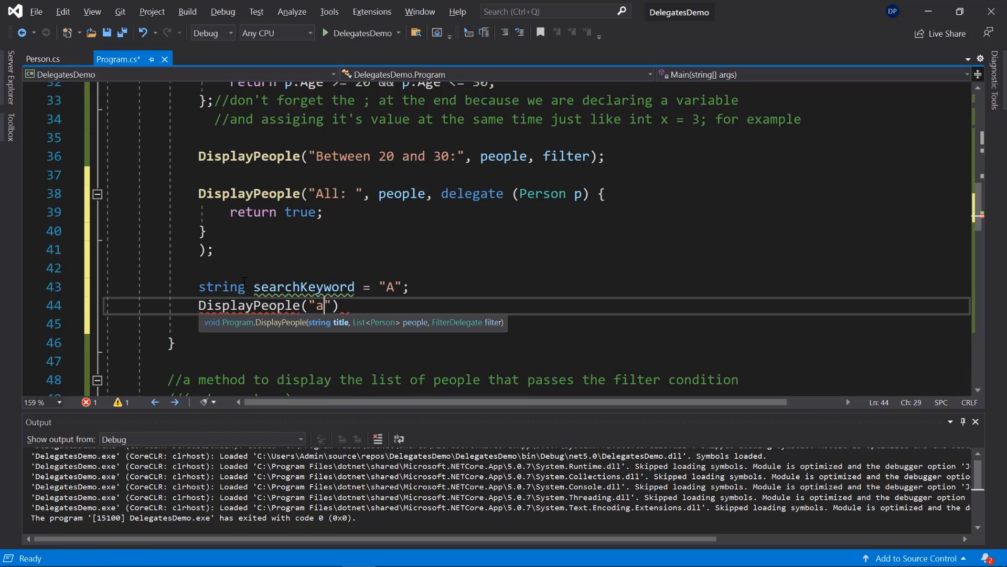
pyautogui.write('ge > 20 with')
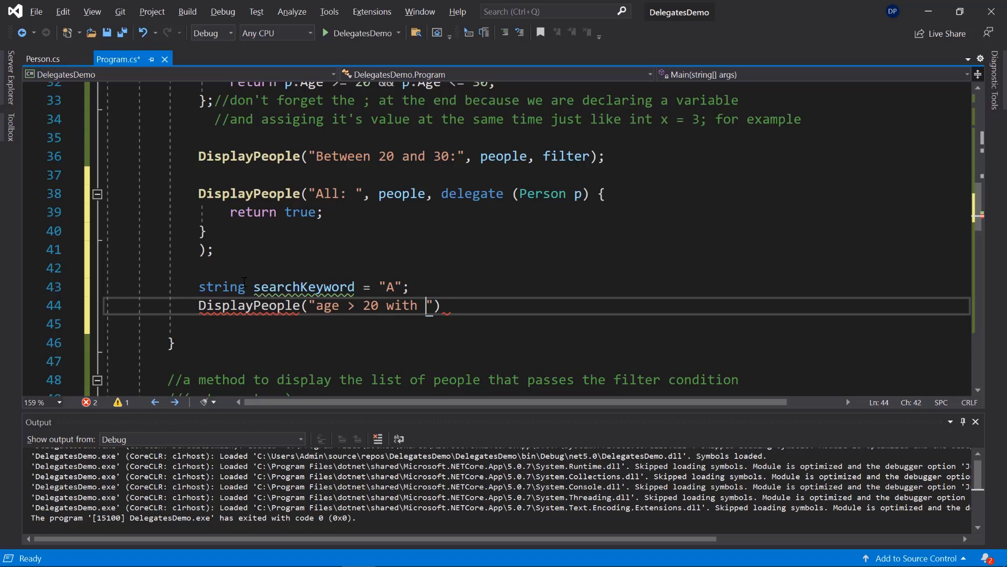
pyautogui.write('search k')
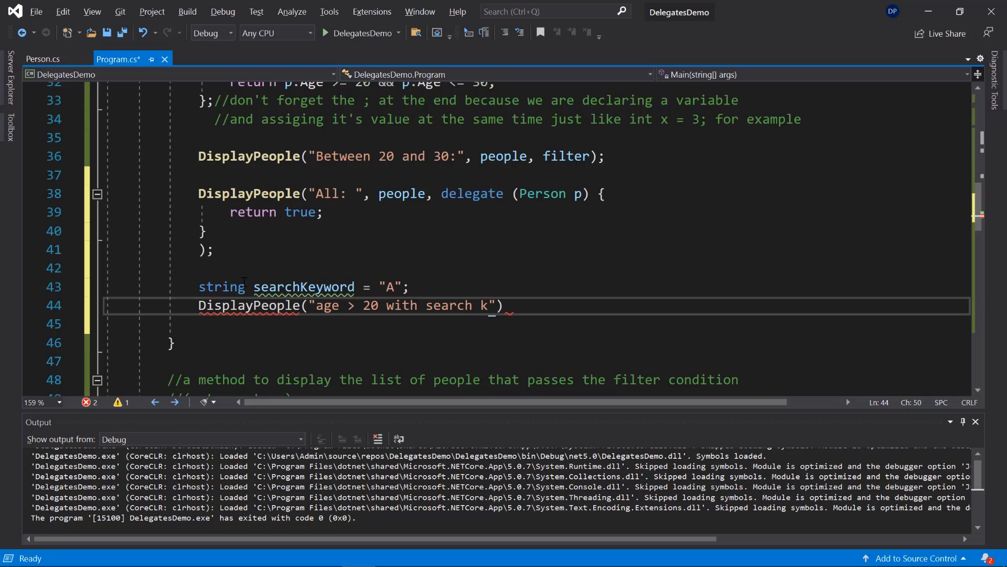
pyautogui.write('ey')
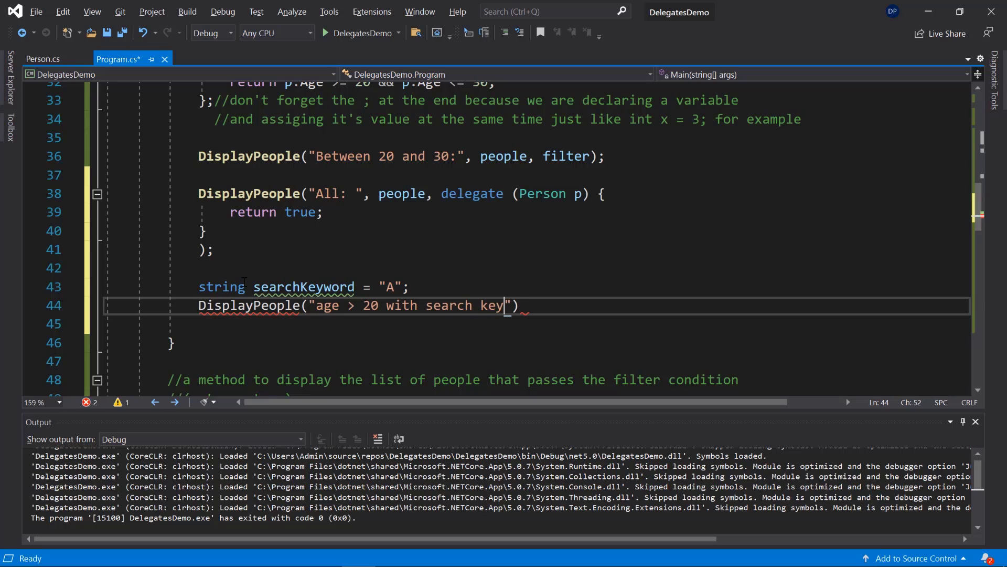
pyautogui.write('word:')
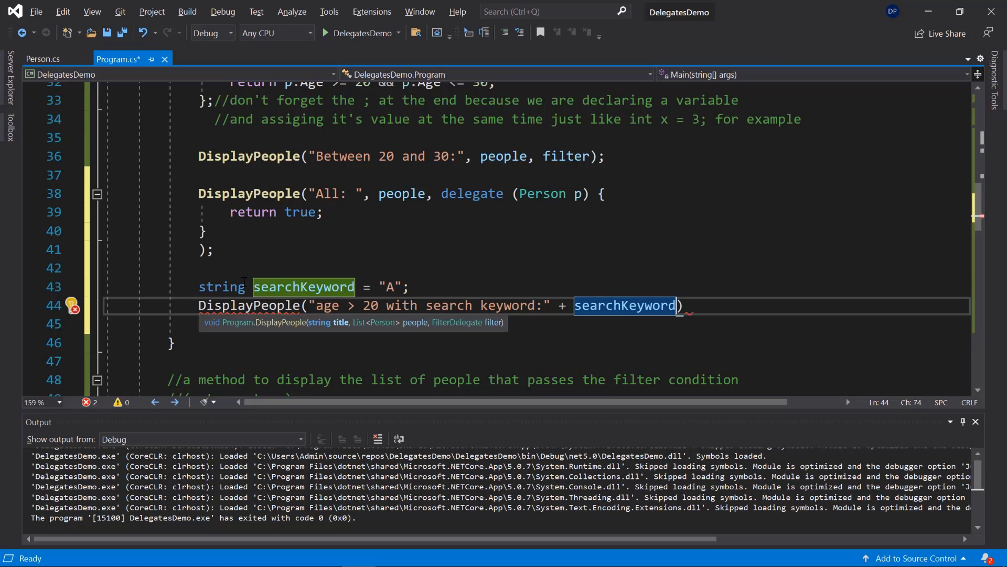
pyautogui.write(',')
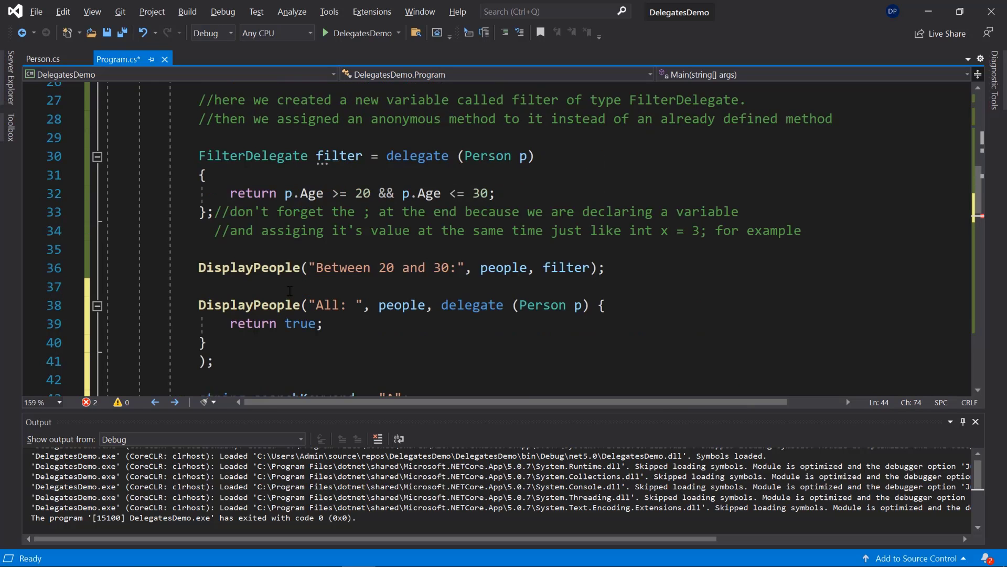
pyautogui.scroll(-3)
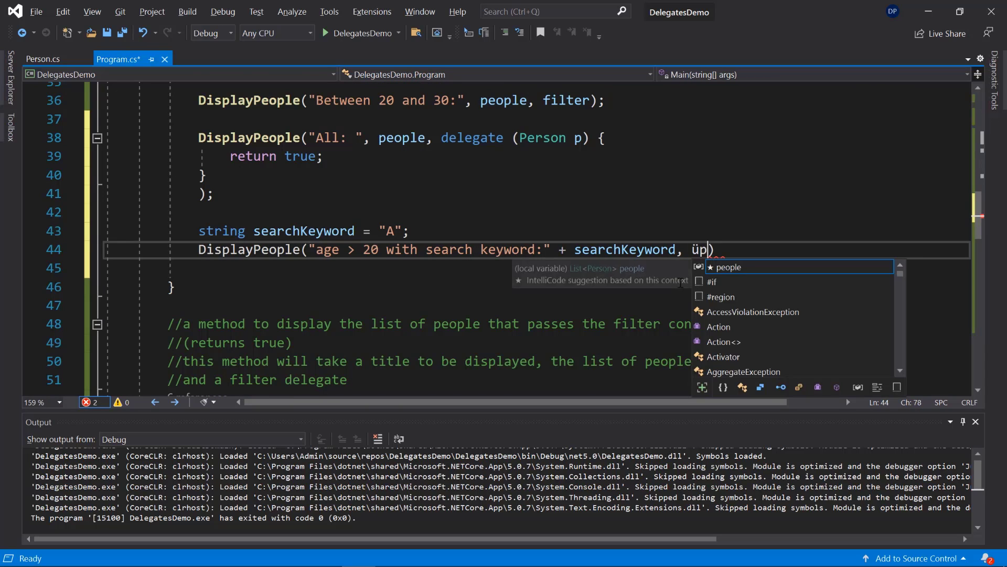
pyautogui.write('people')
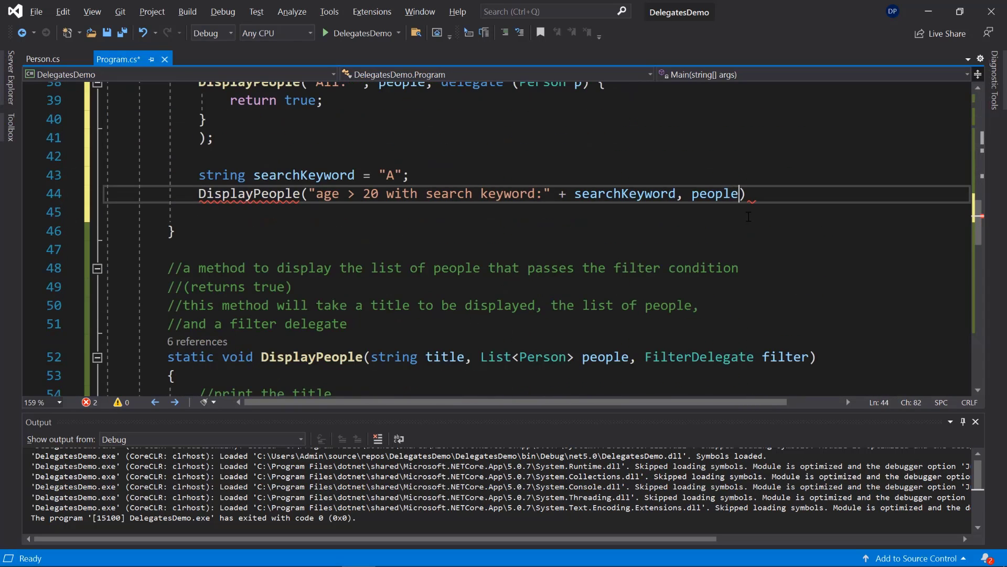
pyautogui.write(',')
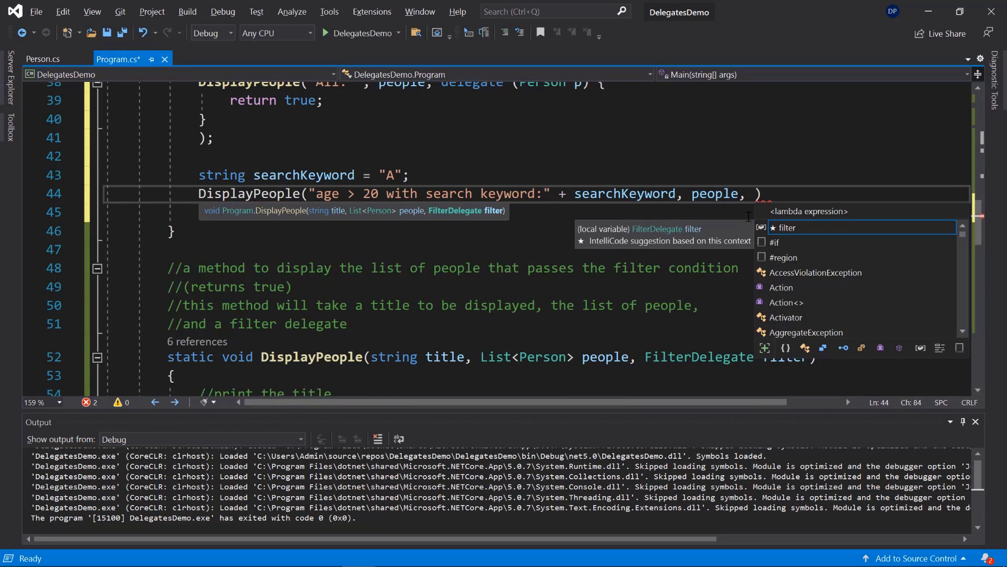
# Step: Write a statement lambda (p) => with an empty braced body as the filter argument
pyautogui.write('=>')
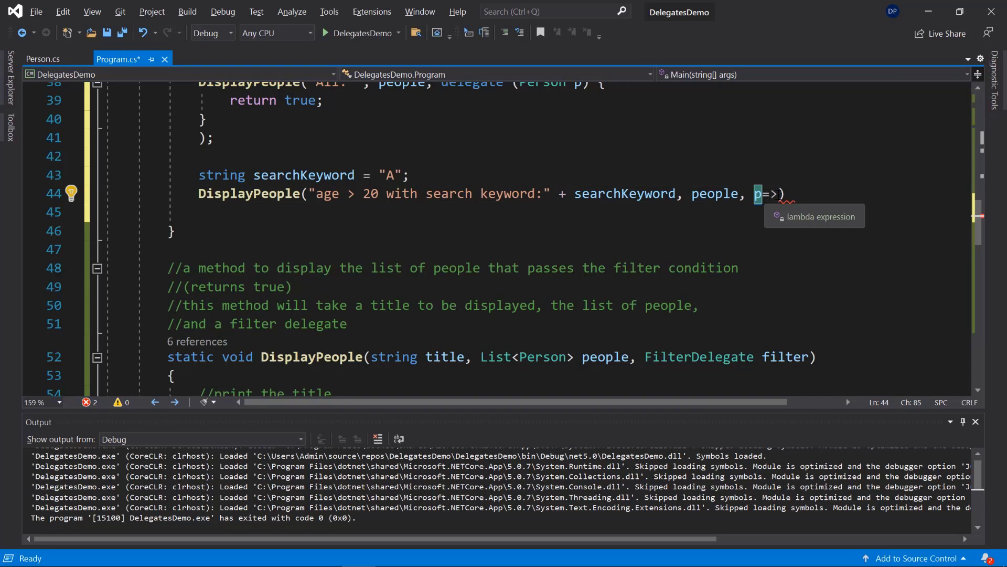
pyautogui.write('={')
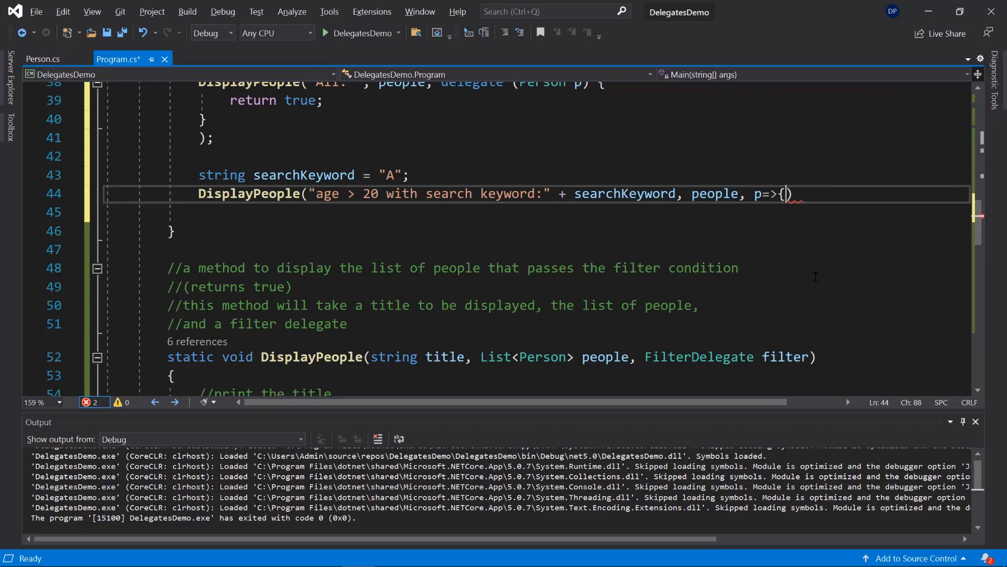
pyautogui.press('enter')
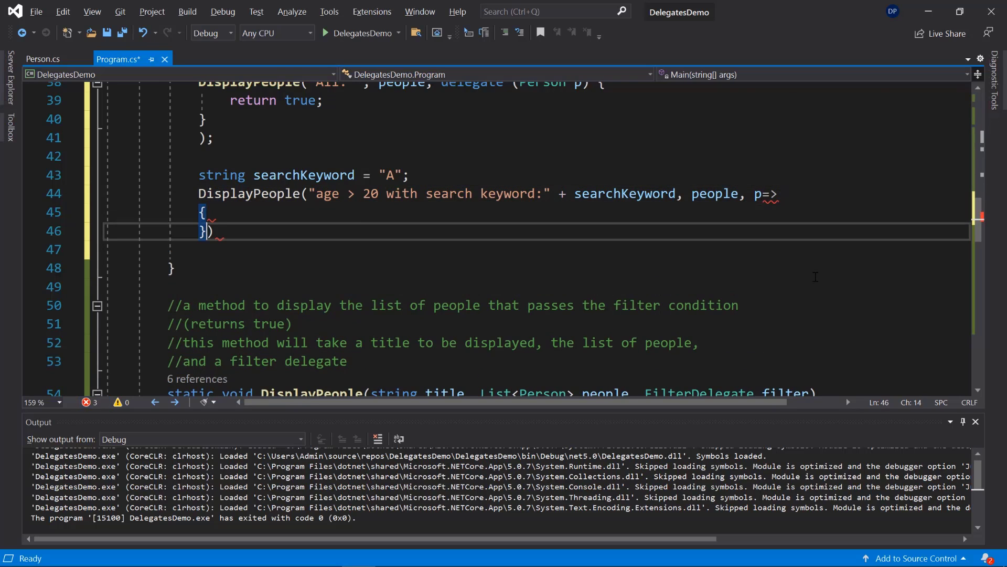
pyautogui.write(';')
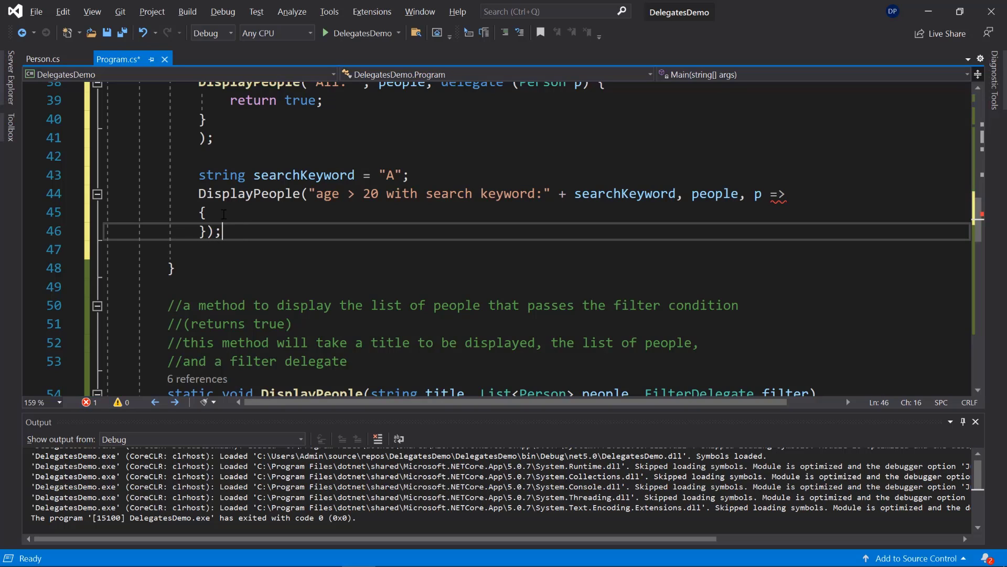
pyautogui.press('Enter')
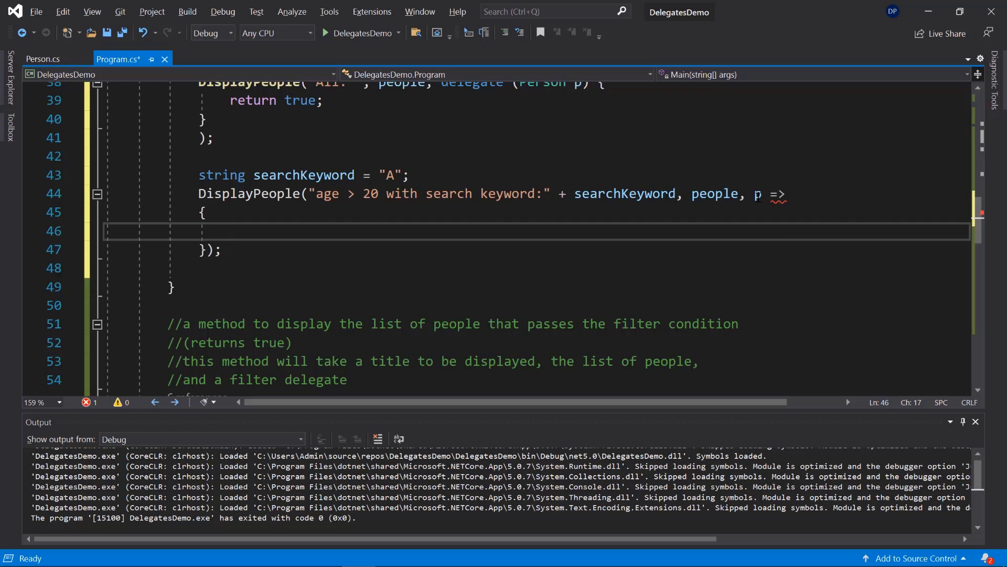
pyautogui.moveTo(757, 194)
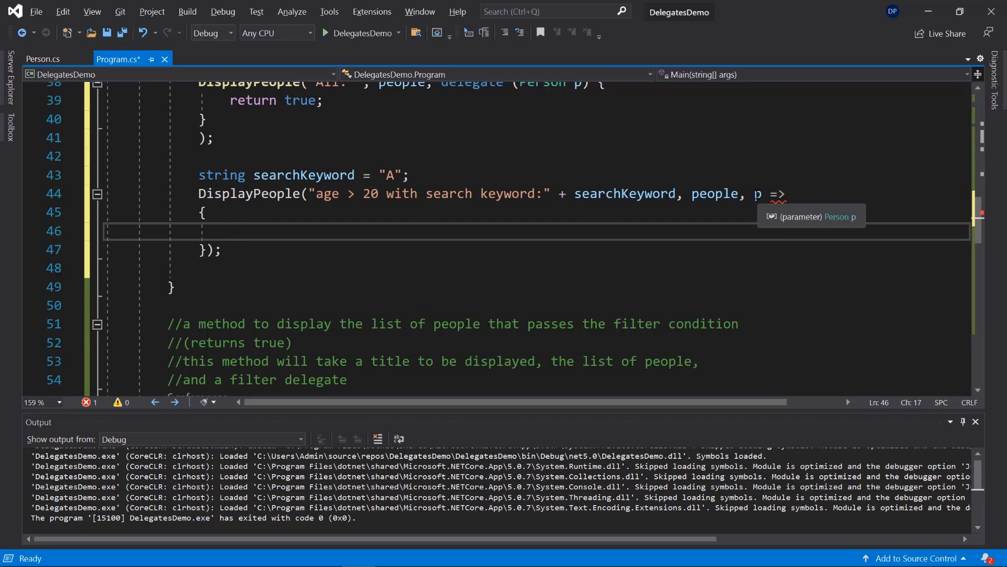
pyautogui.moveTo(802, 222)
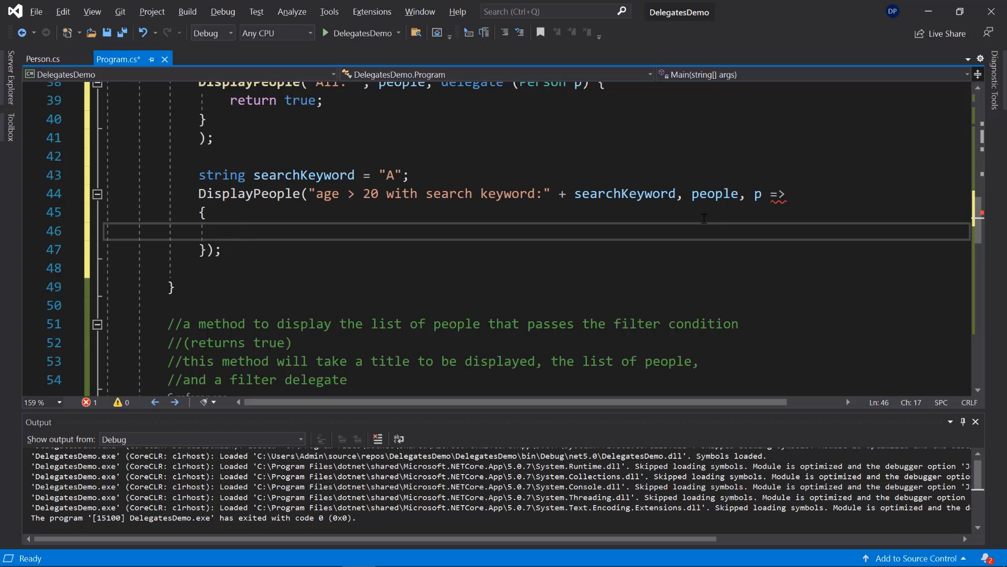
pyautogui.doubleClick(760, 194)
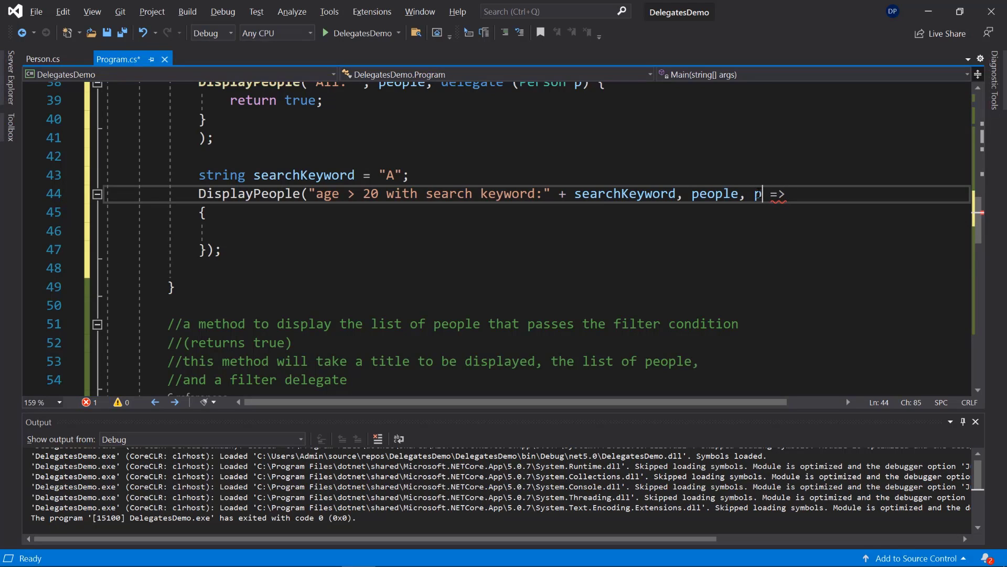
pyautogui.moveTo(758, 194)
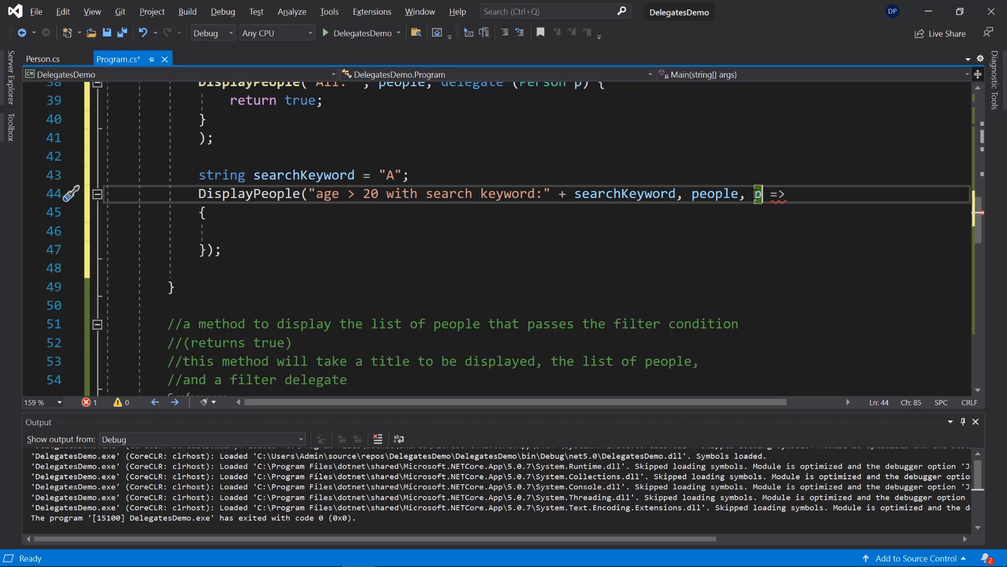
pyautogui.write('(')
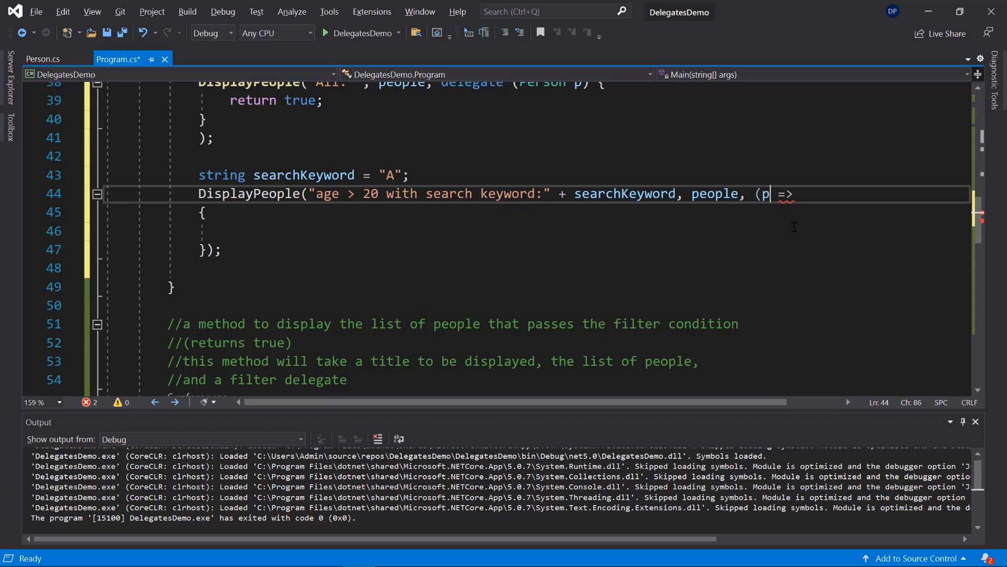
pyautogui.write(')')
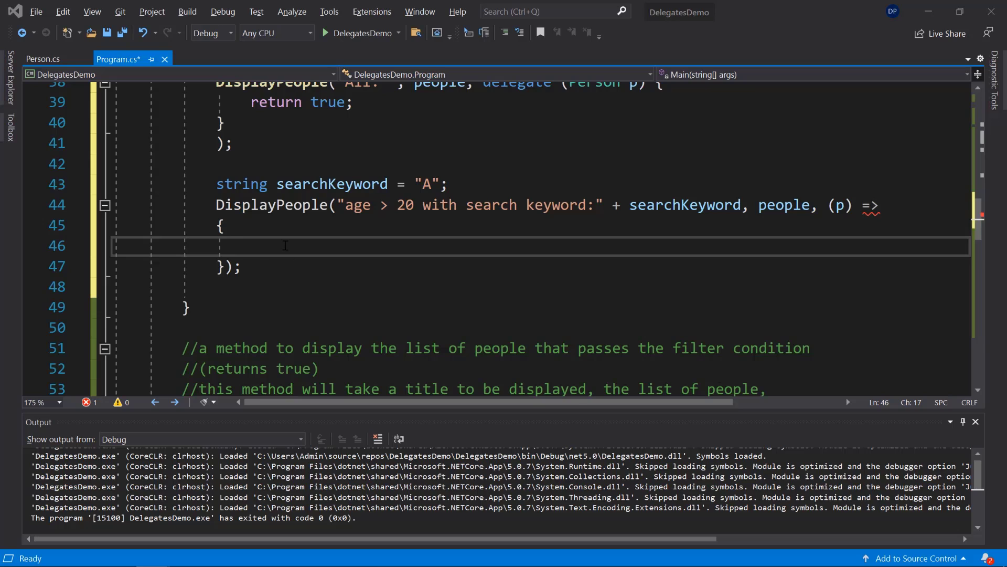
# Step: Fill the lambda body with if (p.Name.Contains(searchKeyword) && p.Age > 20) return true
pyautogui.write('if (p.Name.Contains(searchKeyword) && p.Age > 20)')
pyautogui.write('{')
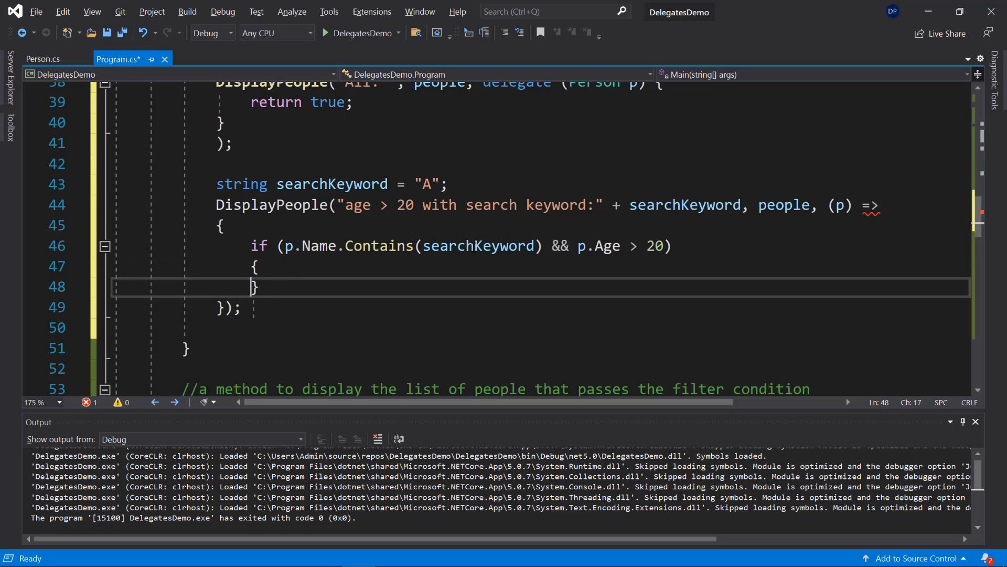
pyautogui.click(614, 246)
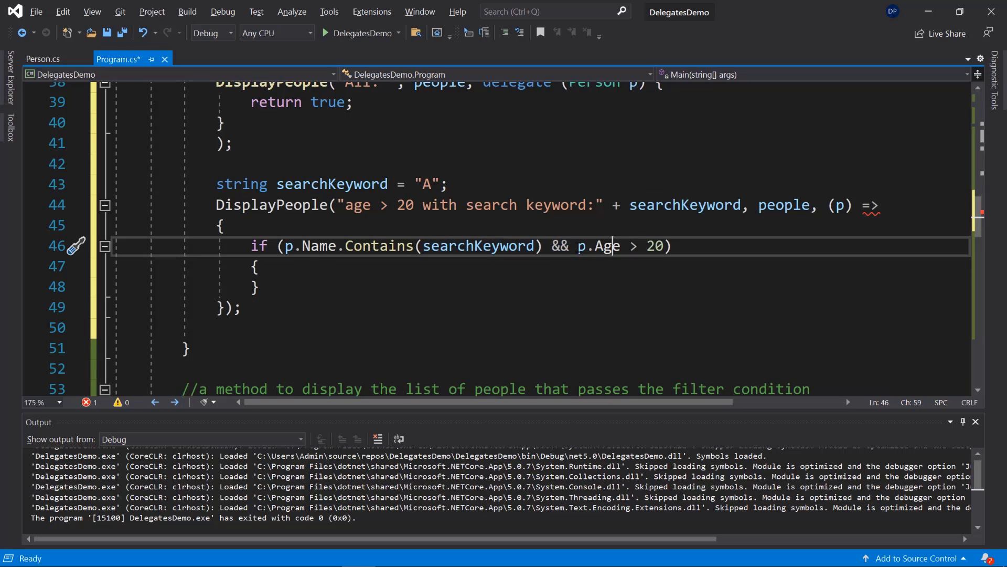
pyautogui.doubleClick(606, 246)
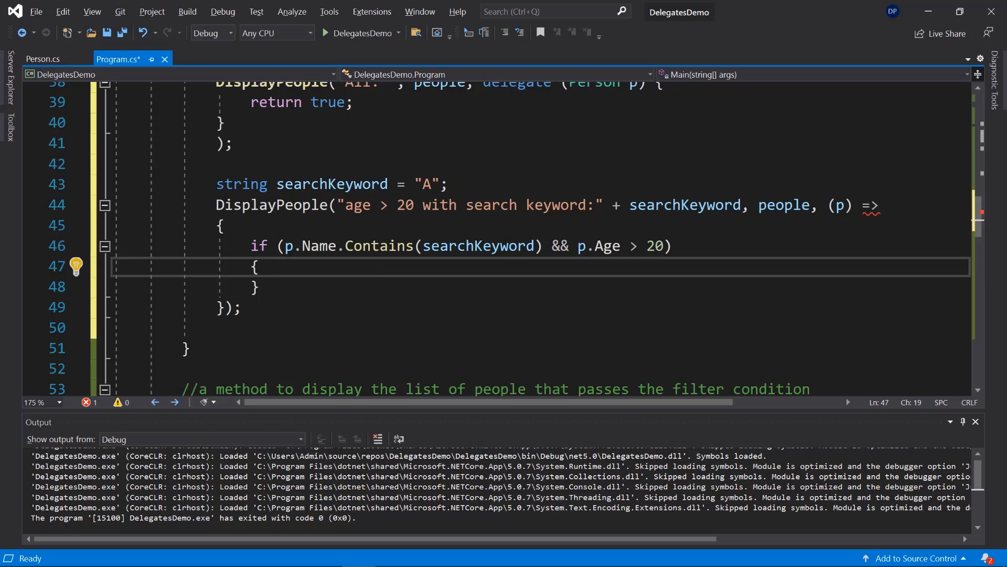
pyautogui.write('return')
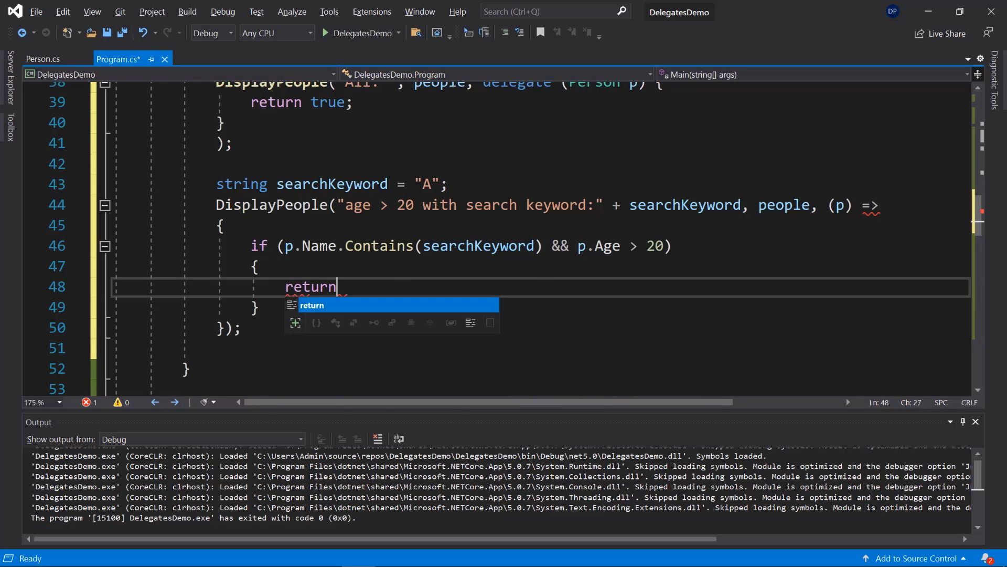
pyautogui.write('true')
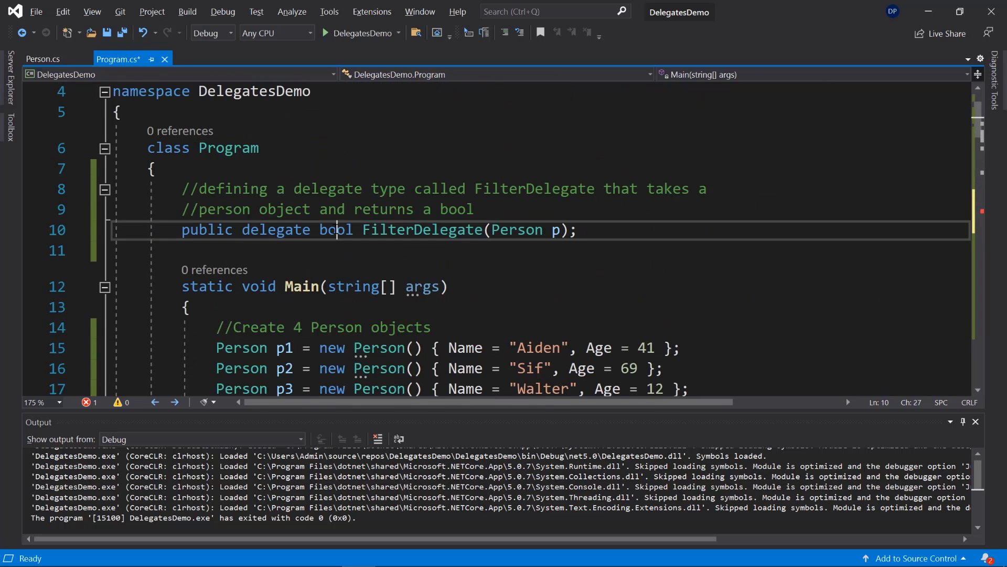
pyautogui.scroll(-3)
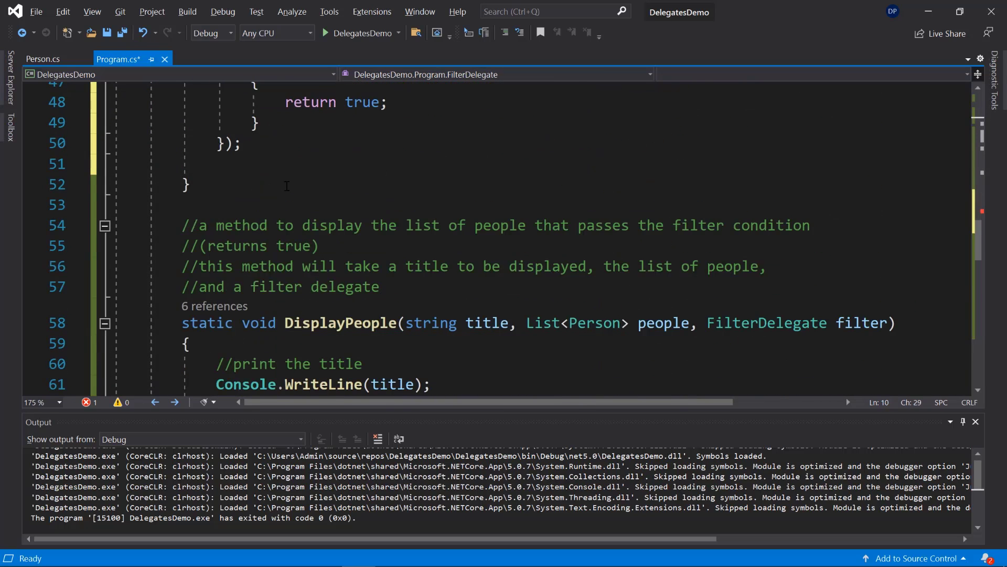
# Step: Add an else branch with return false; after the if block
pyautogui.write('else')
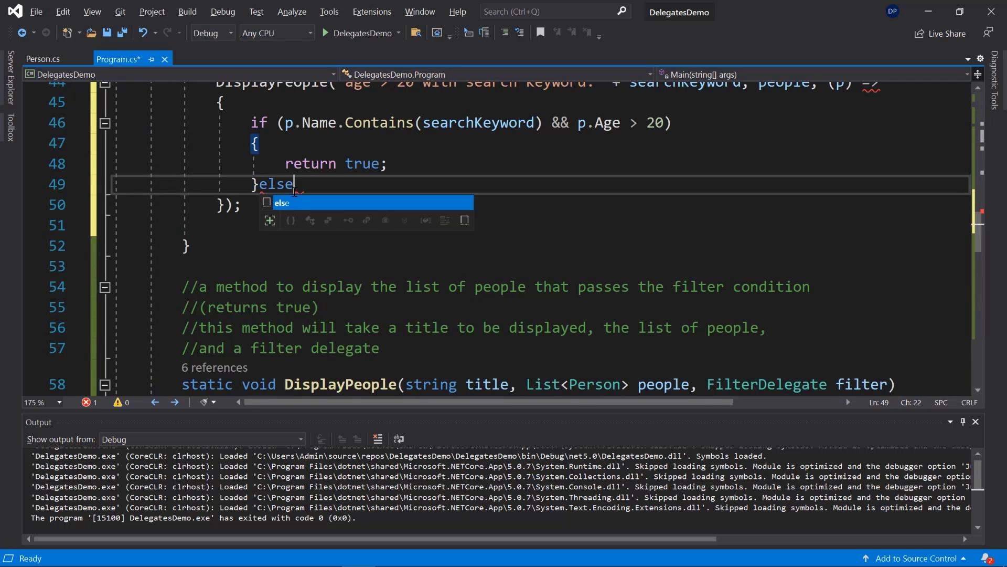
pyautogui.press('enter')
pyautogui.write('r')
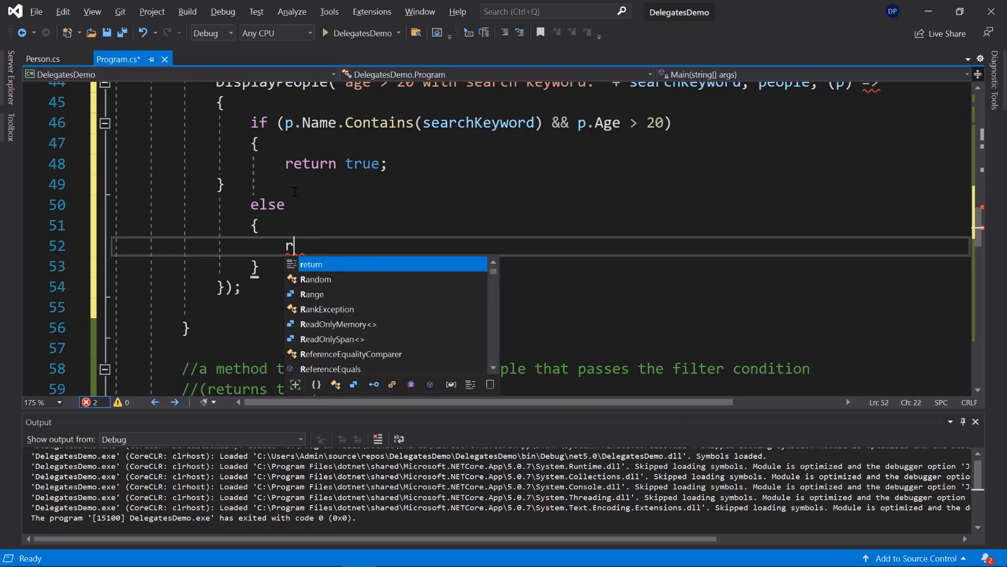
pyautogui.write('eturn false;')
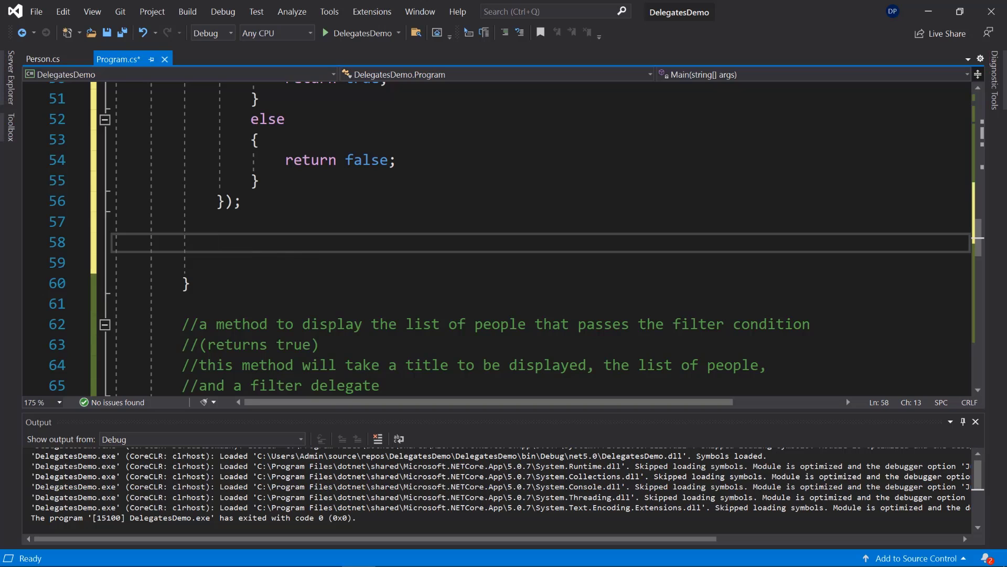
pyautogui.moveTo(449, 266)
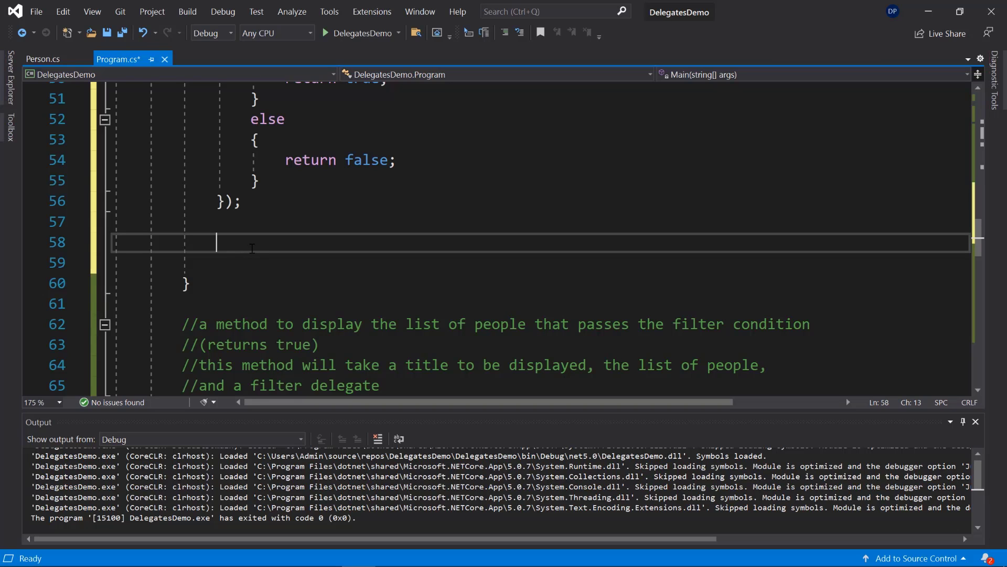
# Step: Write DisplayPeople("exactly 25:", people, p => p.Age == 25); and highlight the lambda p => p.Age == 25
pyautogui.write('DisplayPeople(')
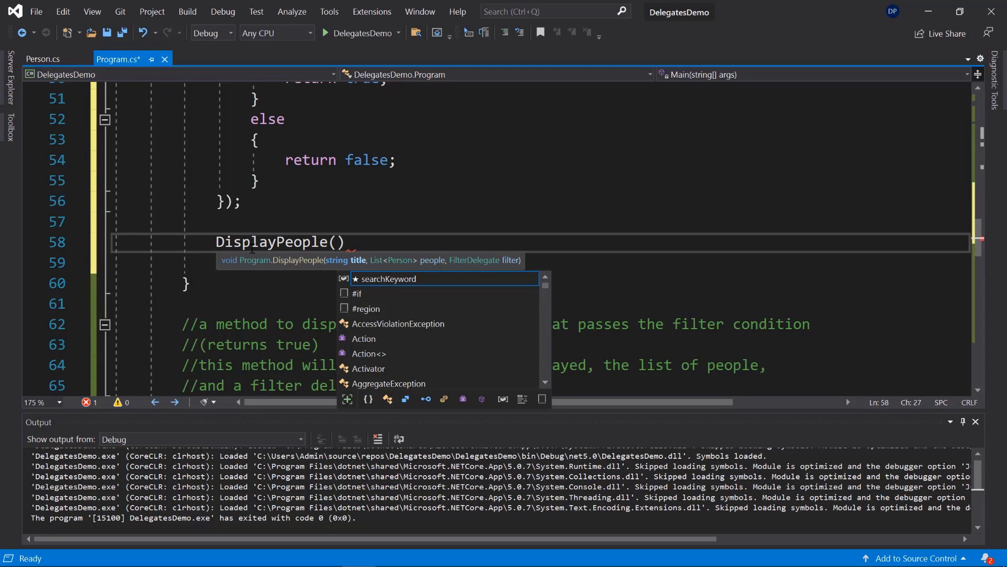
pyautogui.write('"exactly "')
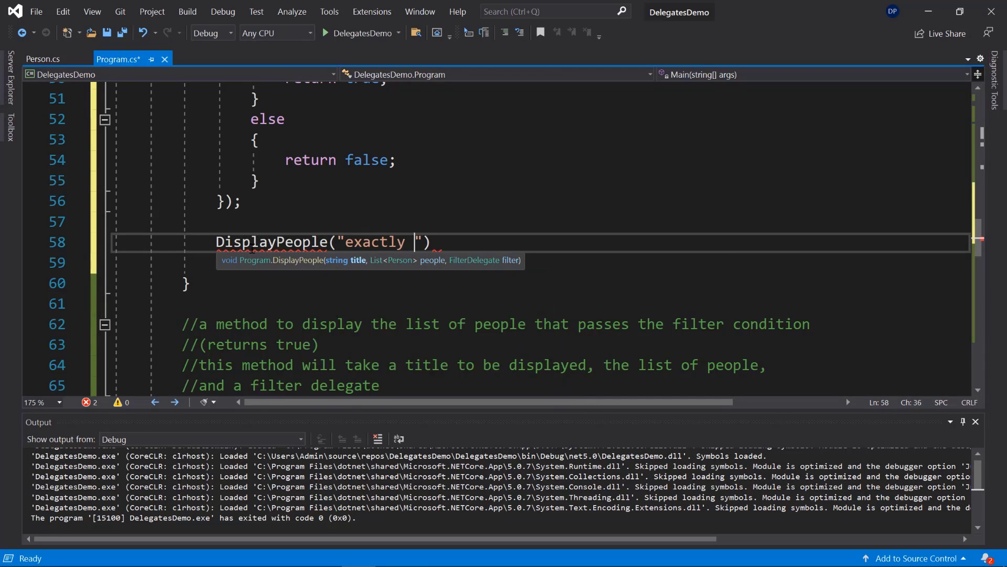
pyautogui.write('25')
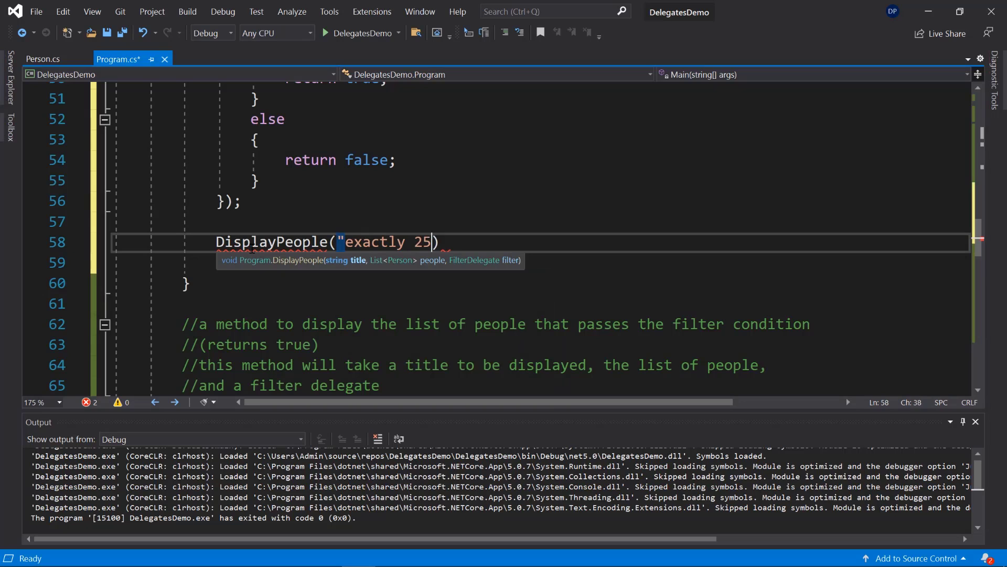
pyautogui.write(':", people,')
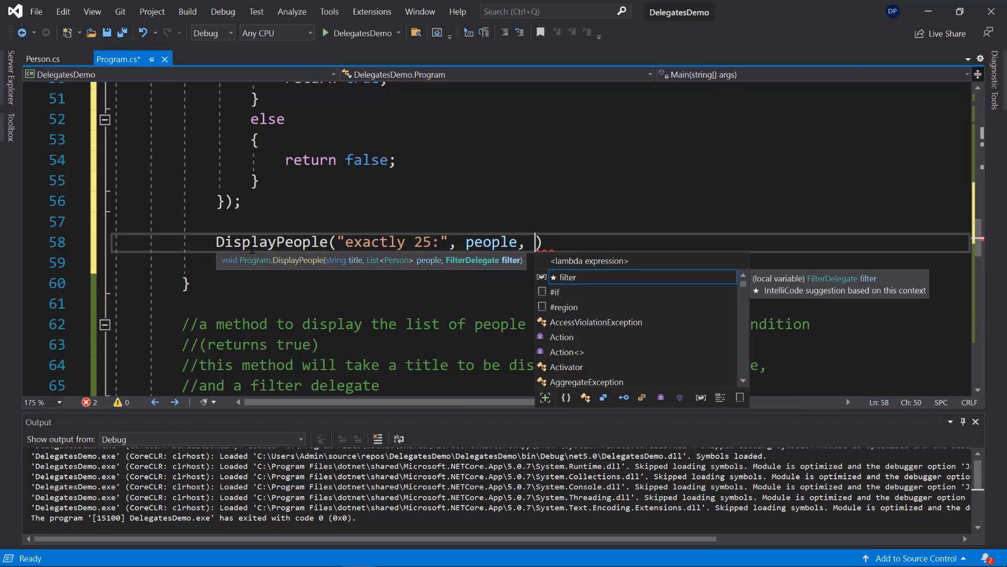
pyautogui.write('p=>')
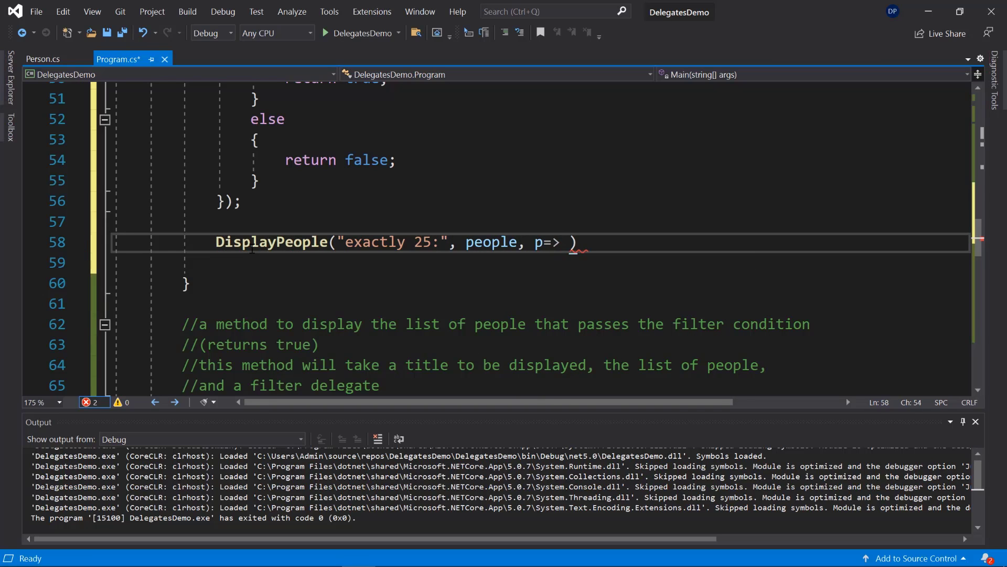
pyautogui.write('p.A')
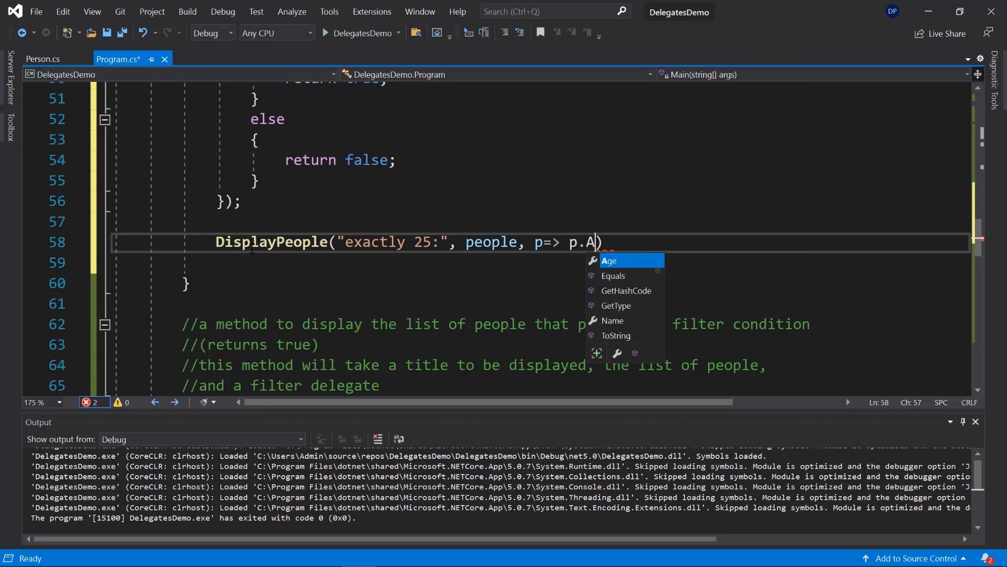
pyautogui.write('ge==25)')
pyautogui.write('//here we are using expression lambda (one line of code)')
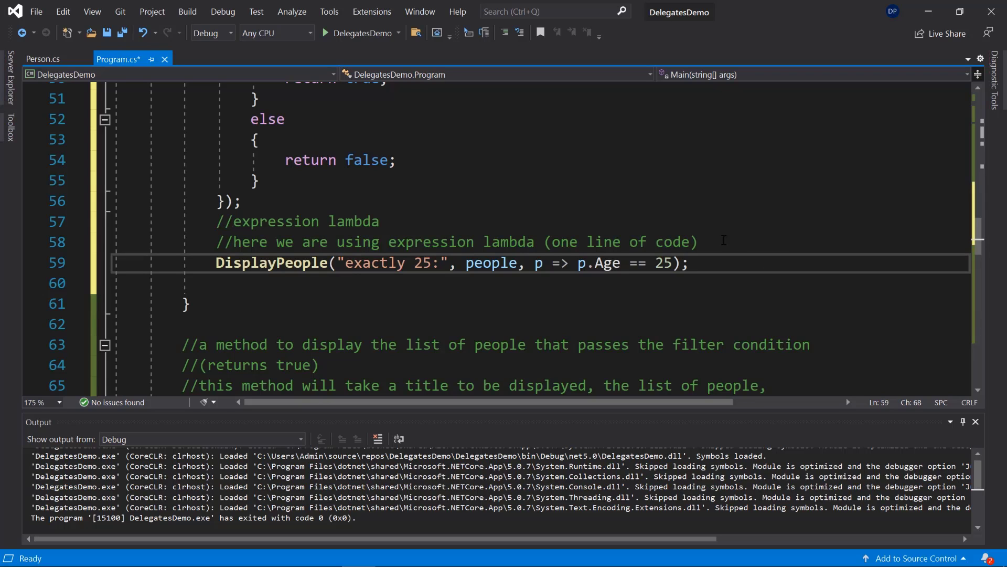
pyautogui.moveTo(538, 263); pyautogui.dragTo(630, 263)
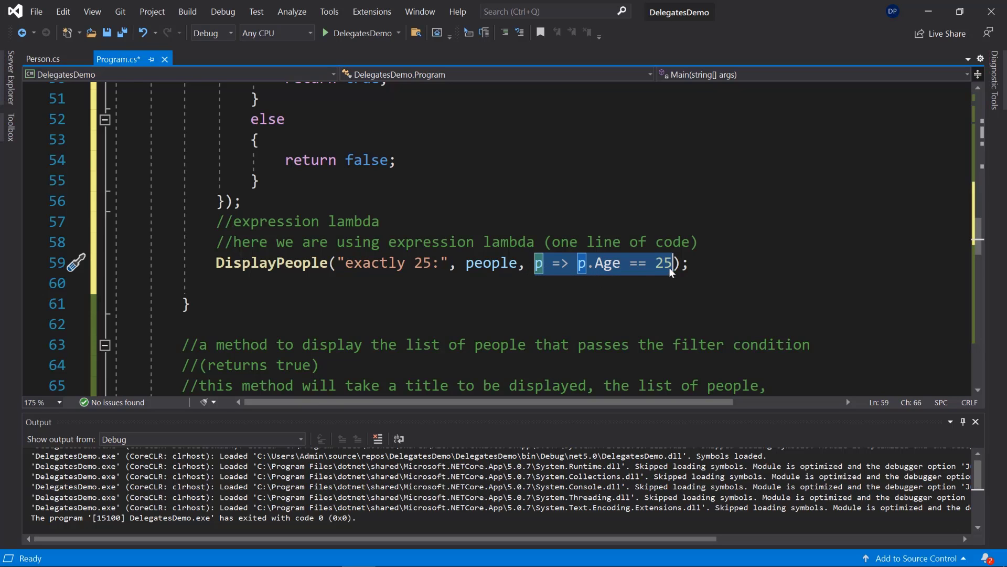
pyautogui.moveTo(610, 280)
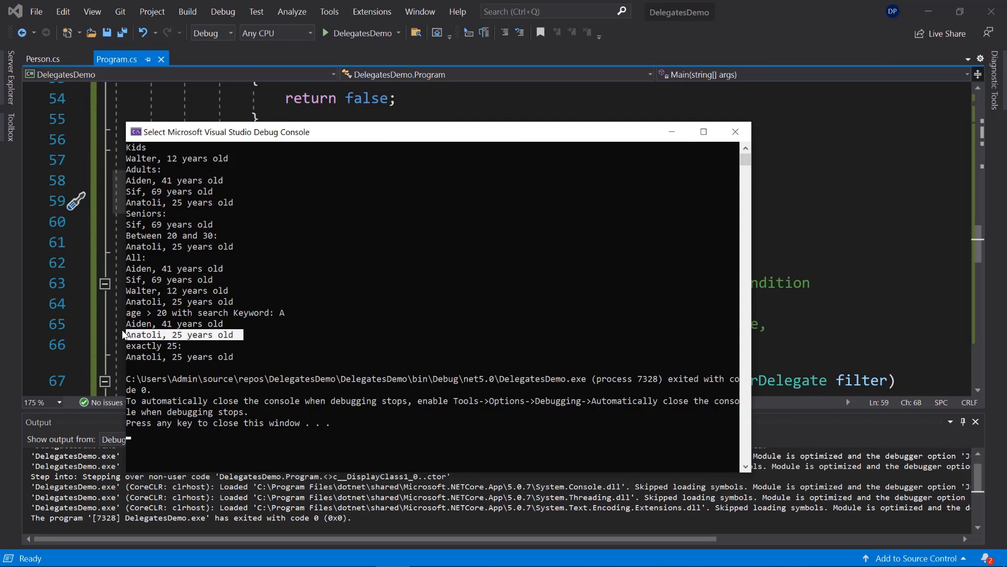
pyautogui.moveTo(209, 341)
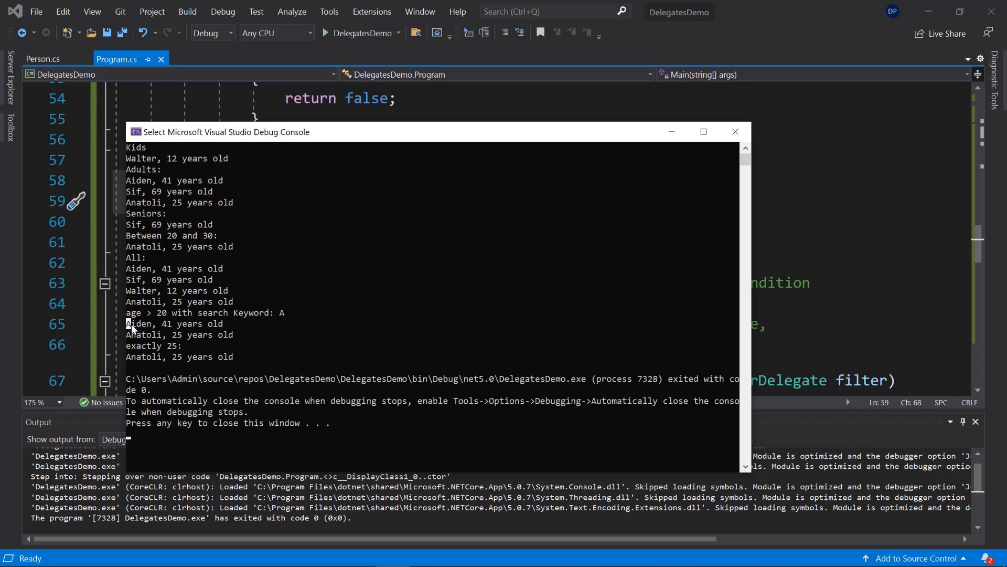
pyautogui.moveTo(177, 318)
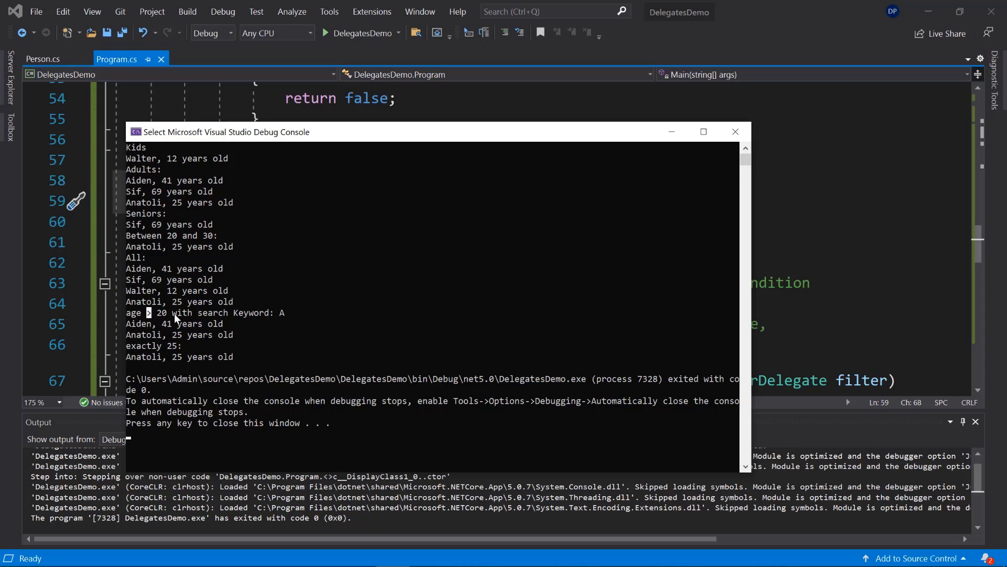